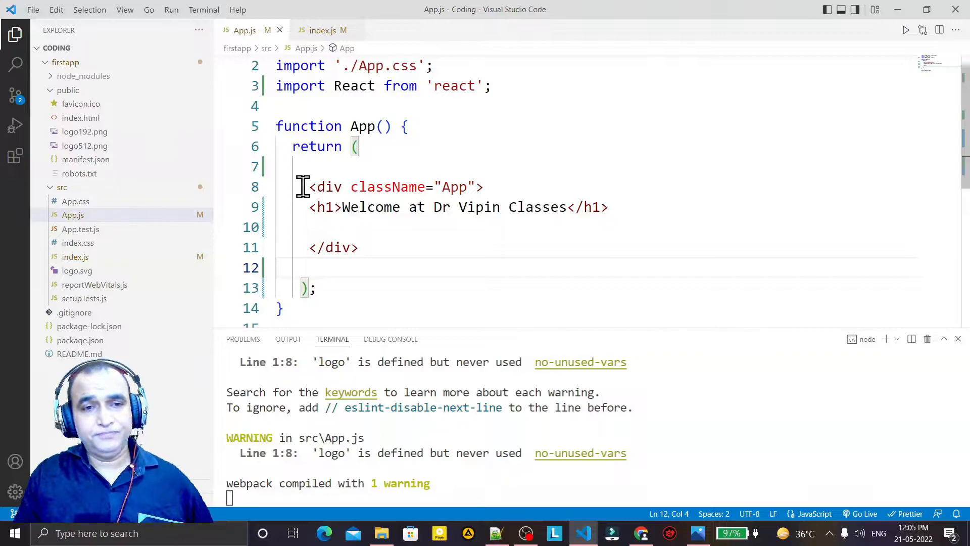
Add the comment '//JSX is JavaScript XML' on line 7 above the returned markup
left_click_drag(302, 186, 357, 248)
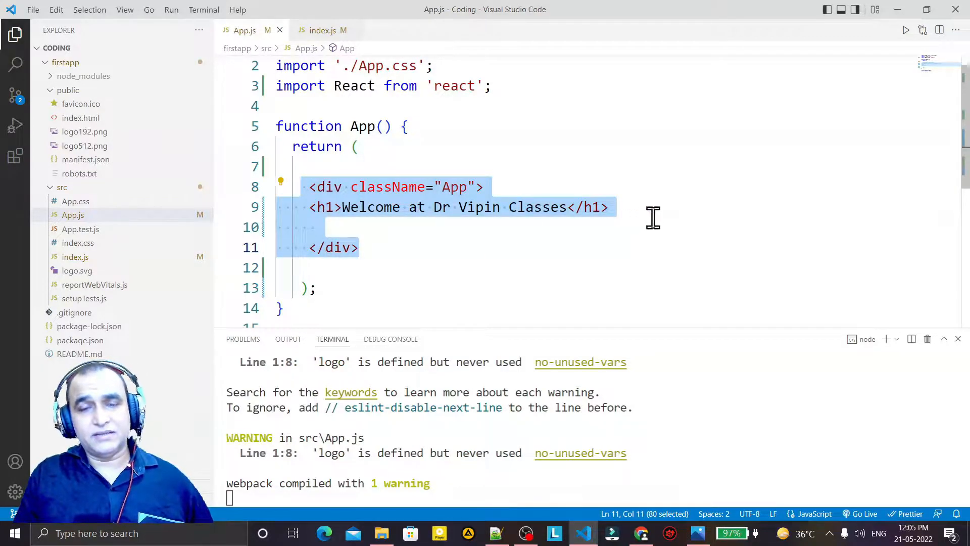
left_click(291, 167)
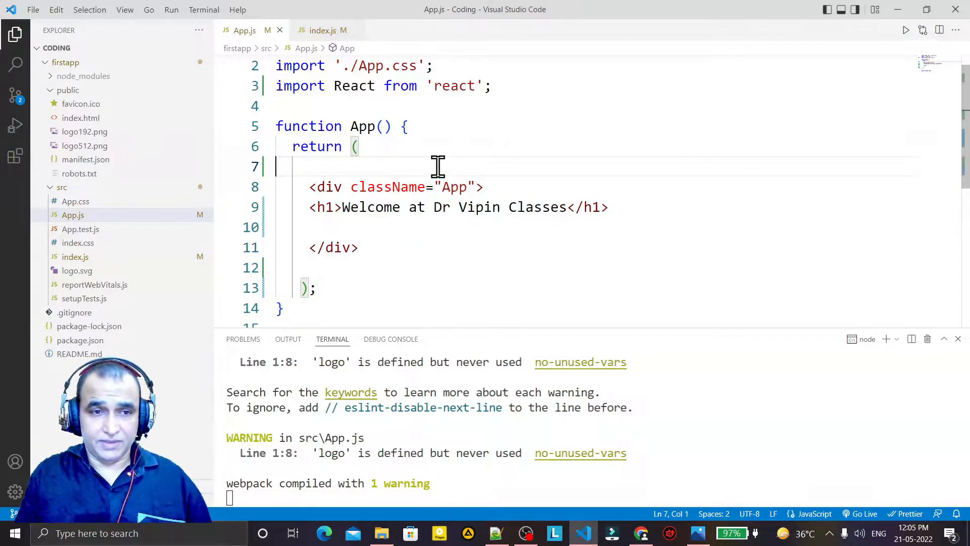
type("//JSX is J")
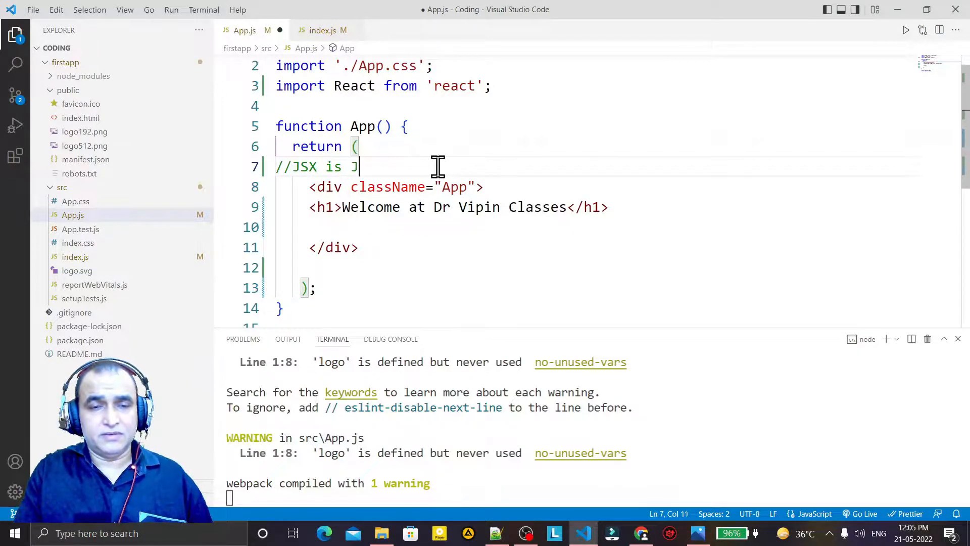
type("avaScript X")
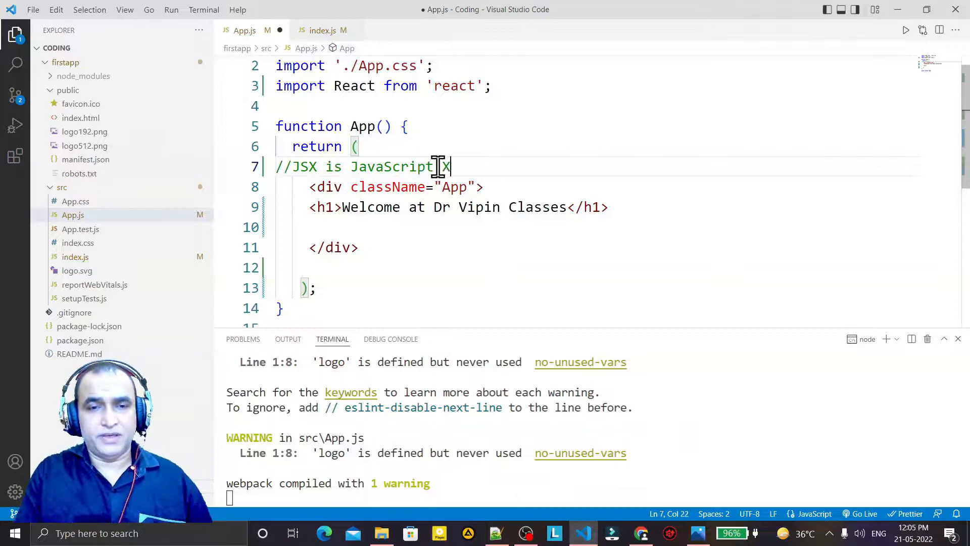
type("XML")
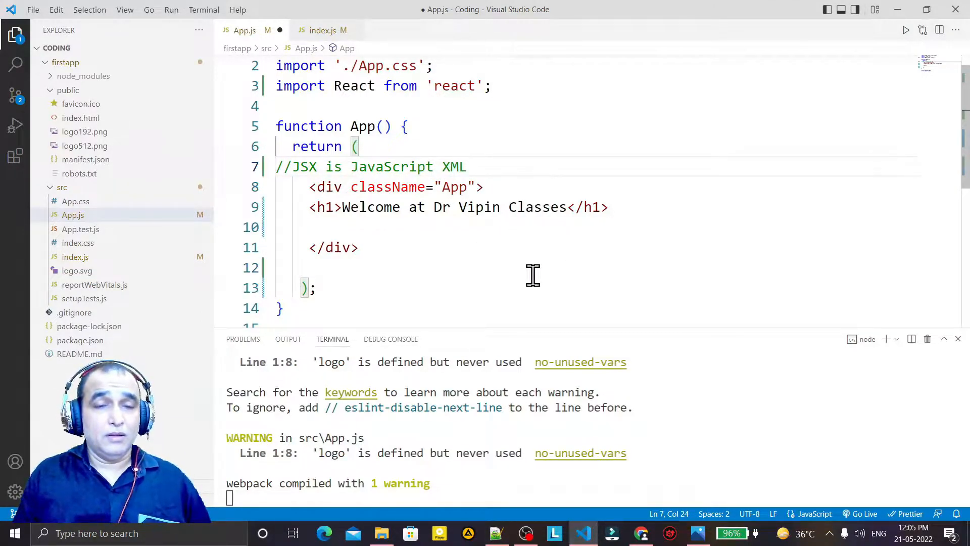
left_click(312, 187)
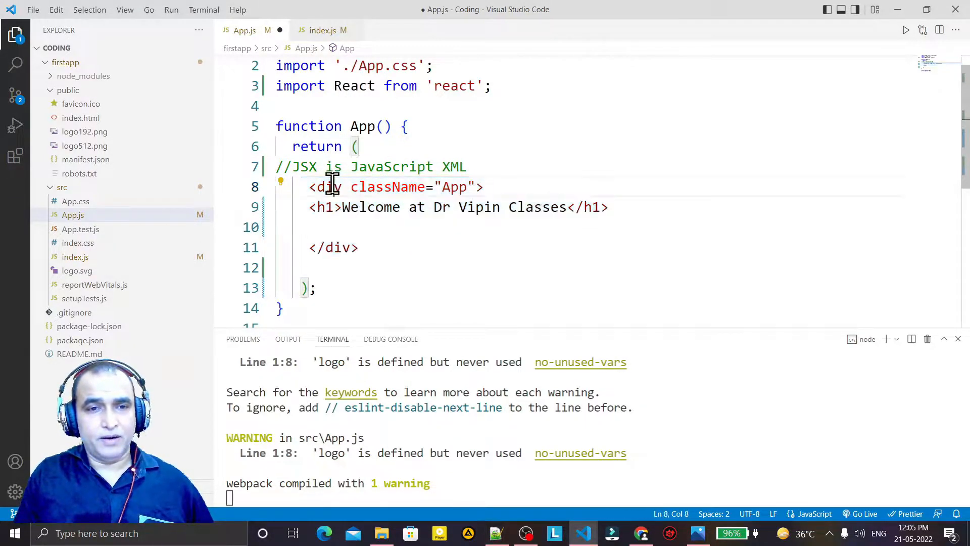
double_click(388, 186)
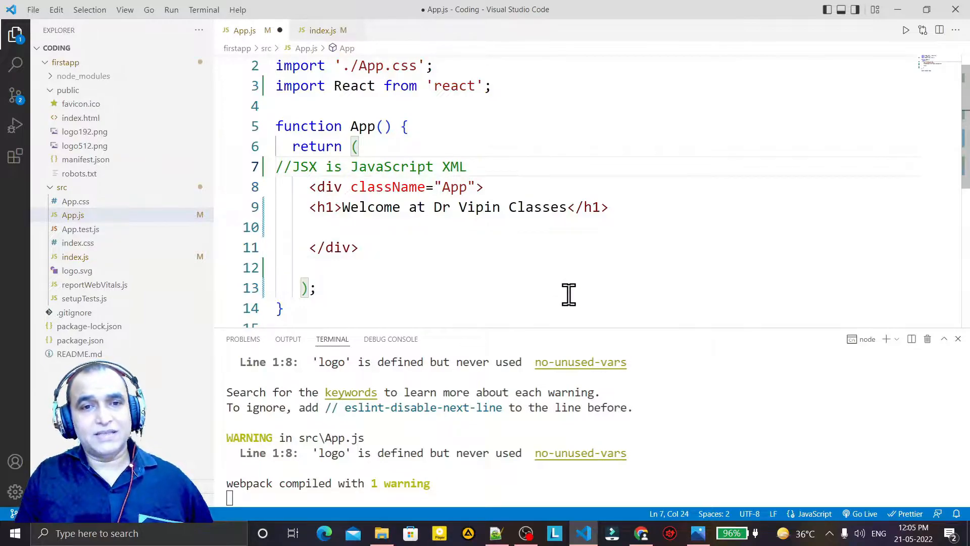
left_click(310, 187)
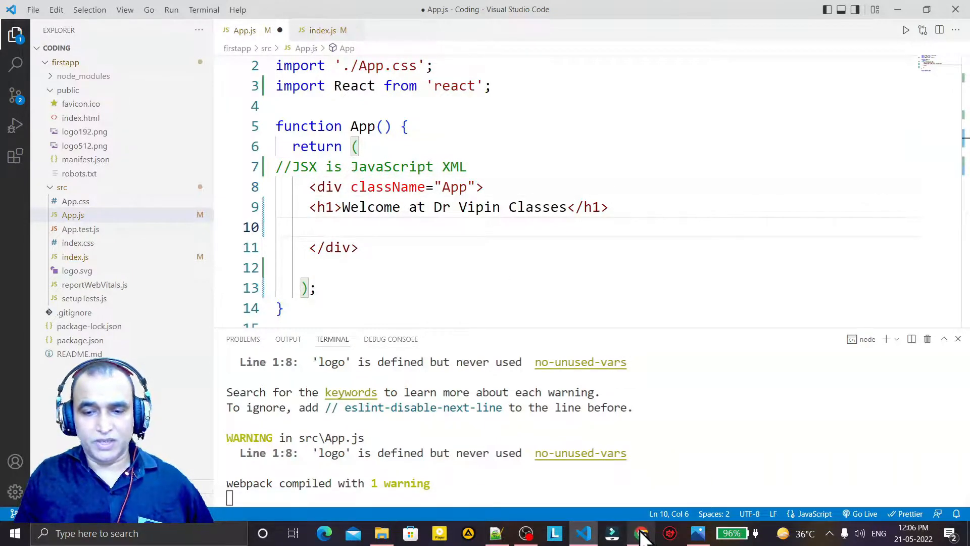
Preview the app in the browser, then comment out the div block lines
left_click(641, 533)
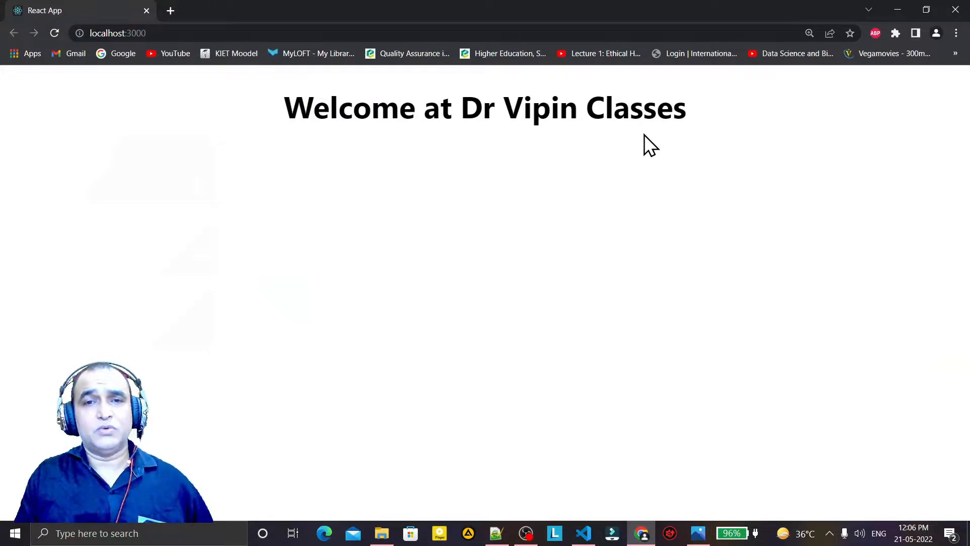
left_click(582, 532)
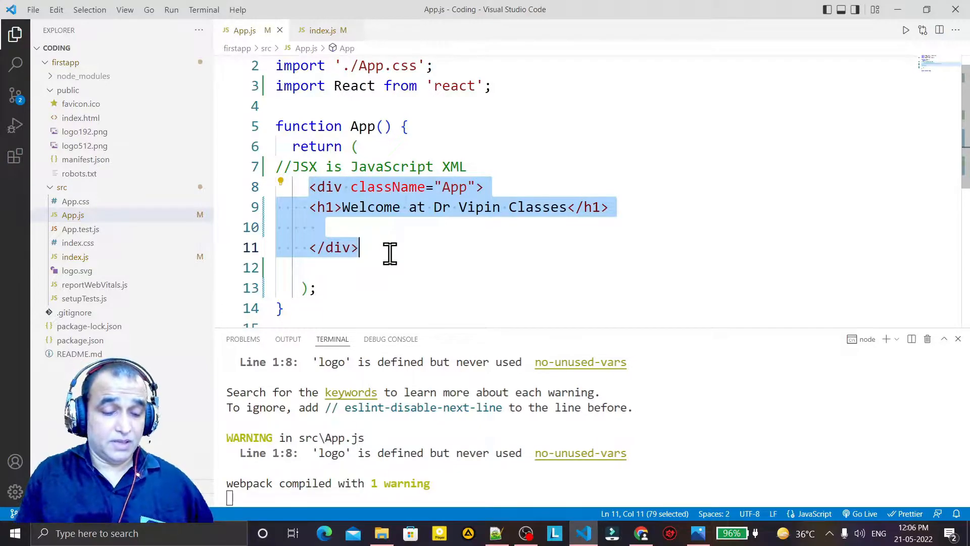
key("ctrl+/")
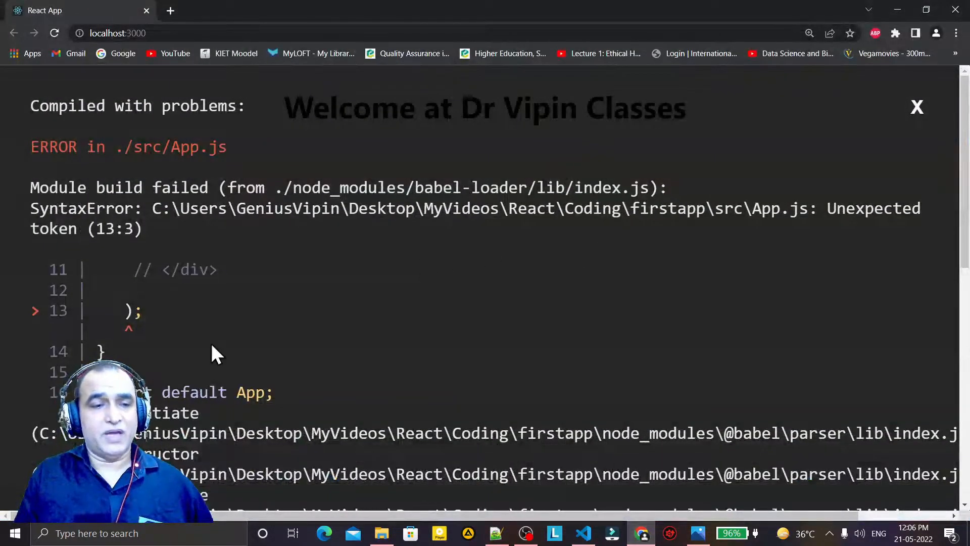
mouse_move(579, 313)
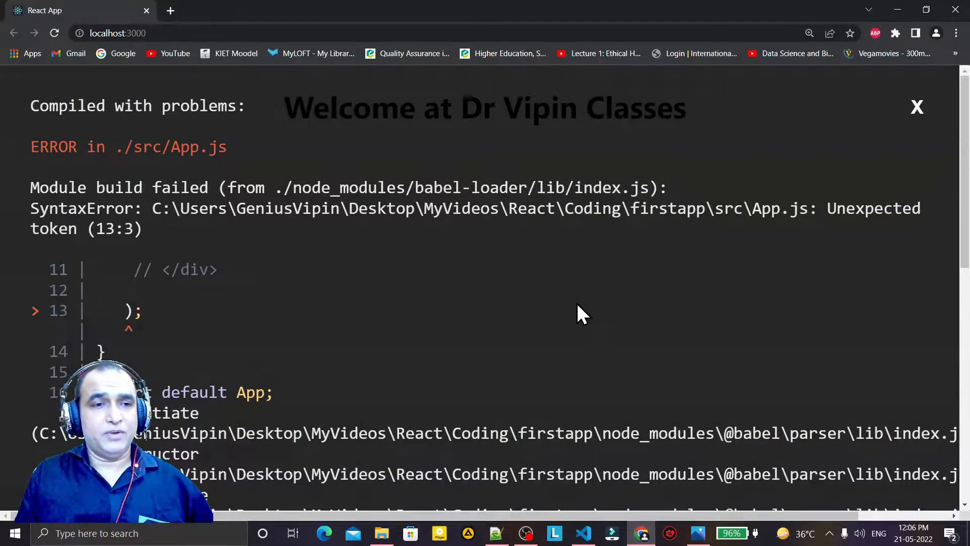
mouse_move(689, 326)
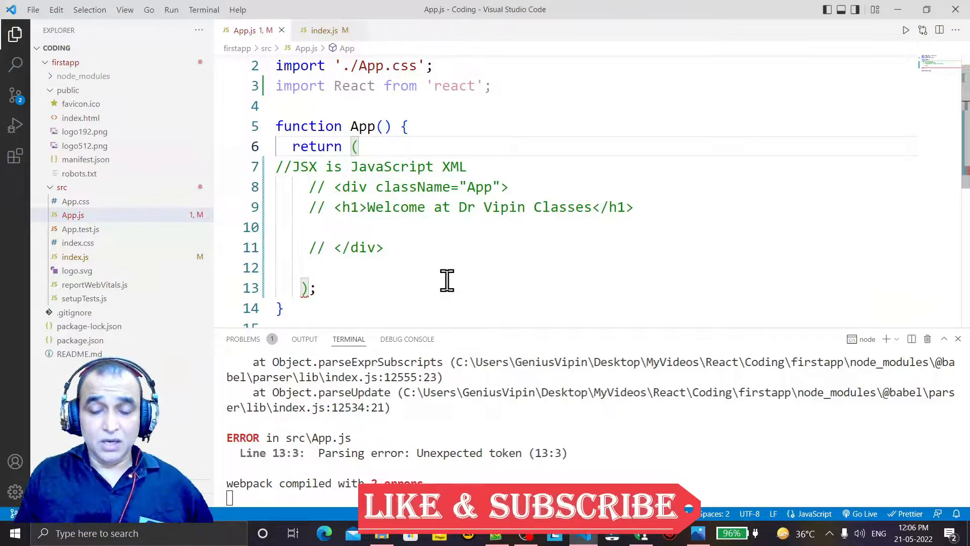
Return React.createElement("h1","","Welcome to Dr Vipin Classes") and preview it in the browser
key("Enter")
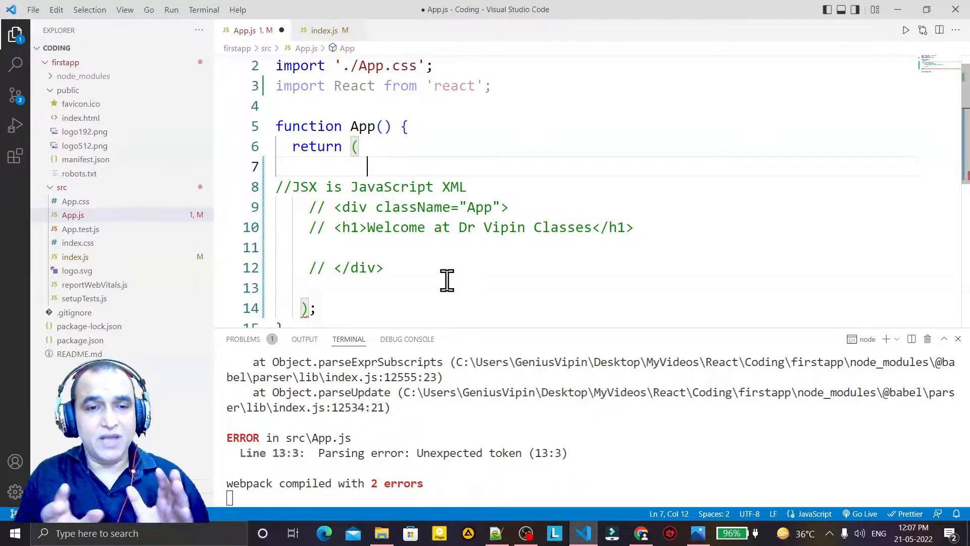
type("r")
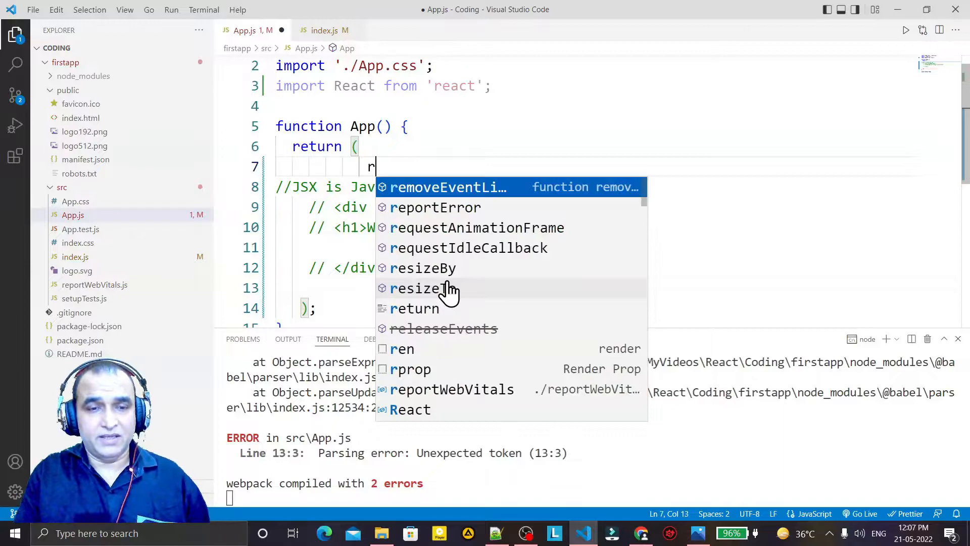
type("eact")
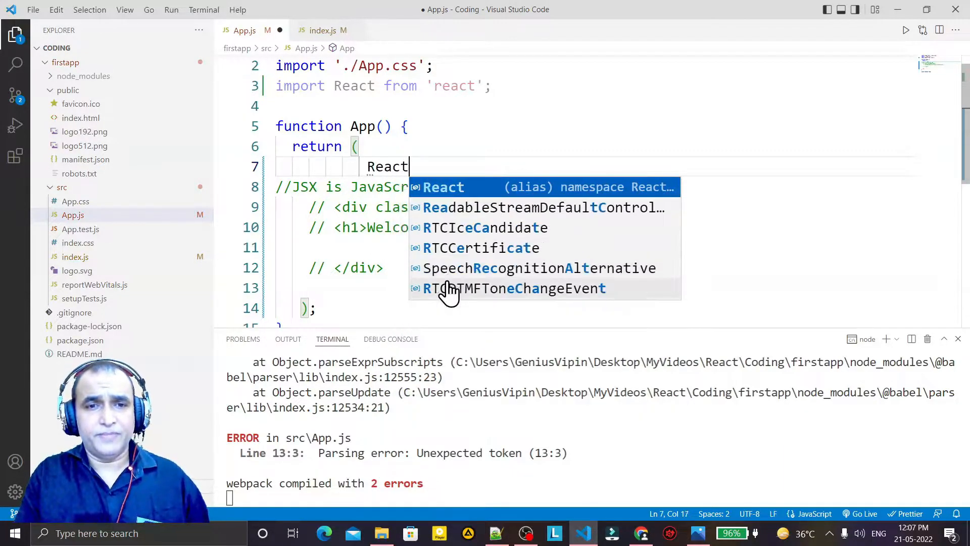
type(".c")
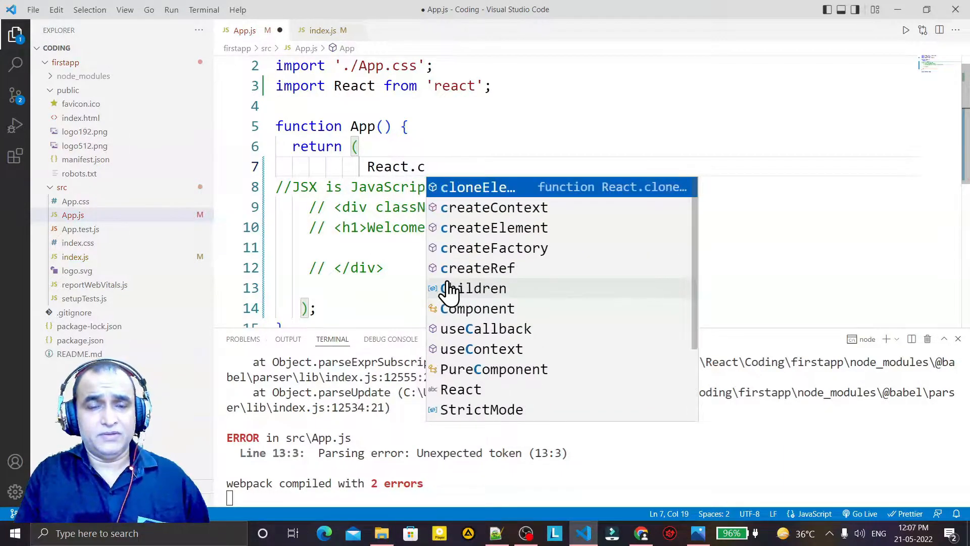
key("Down")
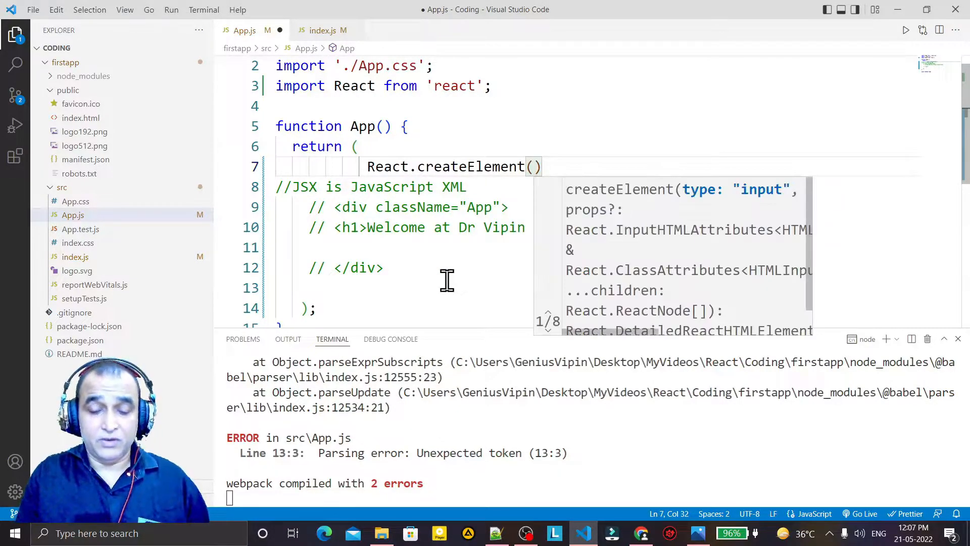
type("\"h1\"")
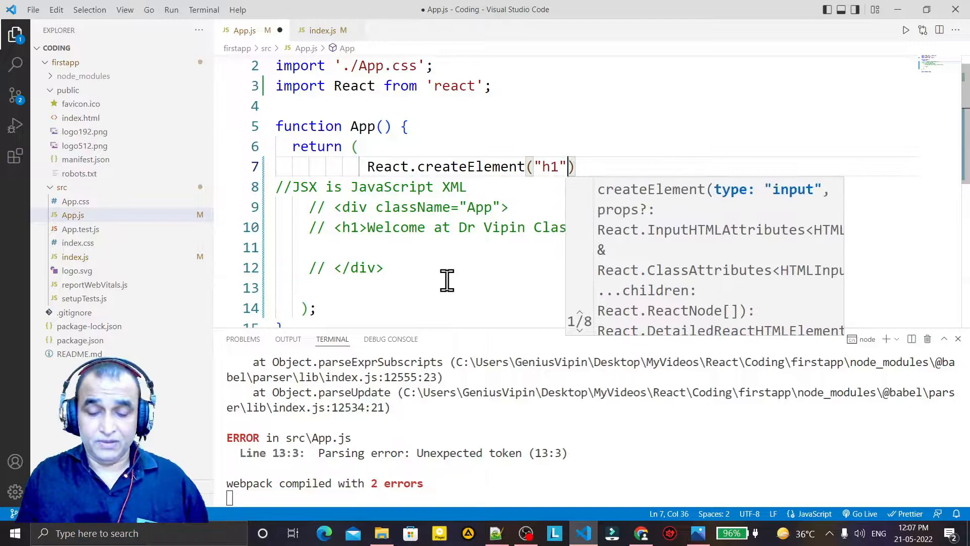
type(",")
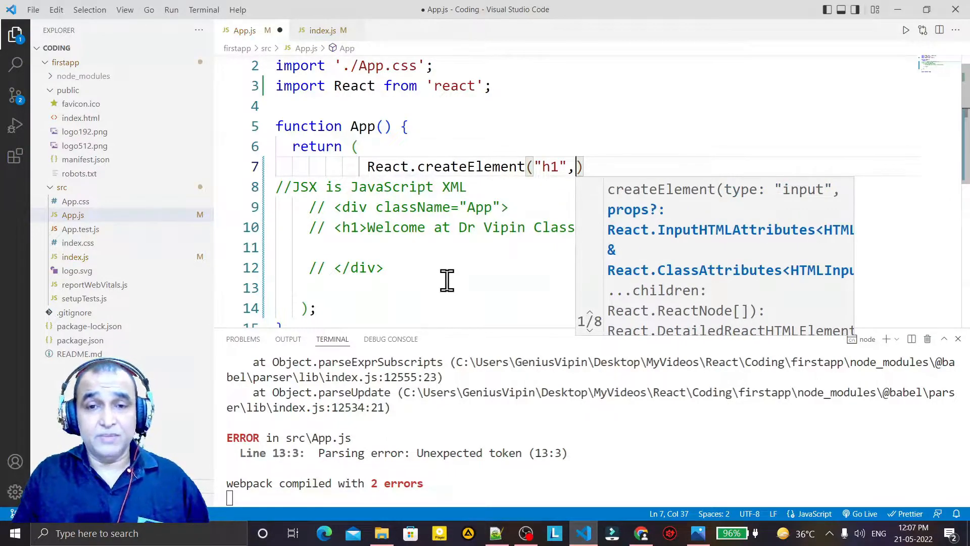
type("\"\"")
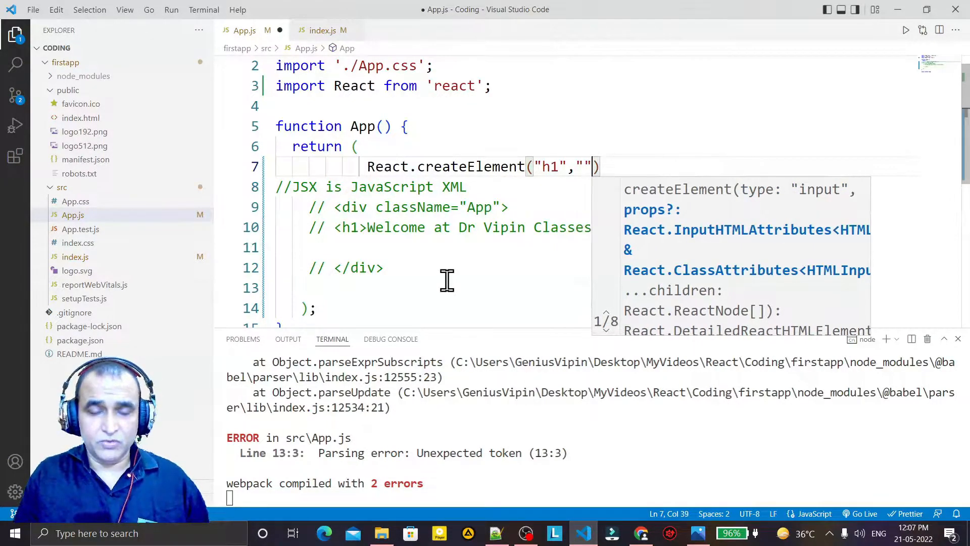
type(",\"\"")
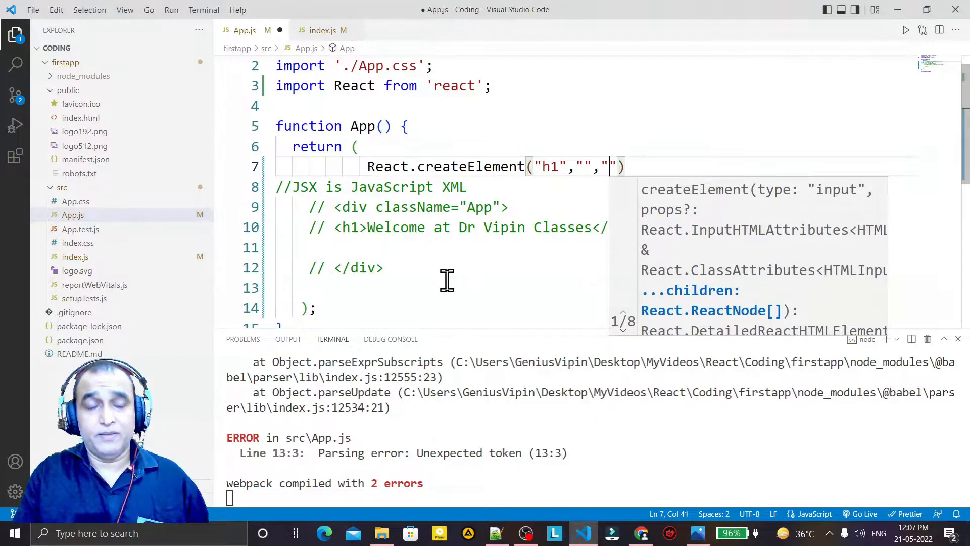
type("Welco")
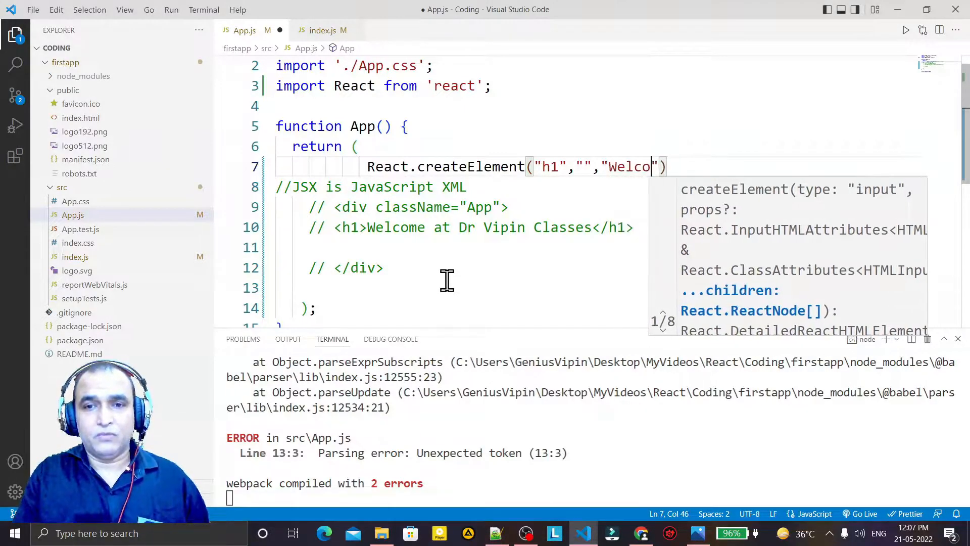
type("me to Dr Vipin Classes")
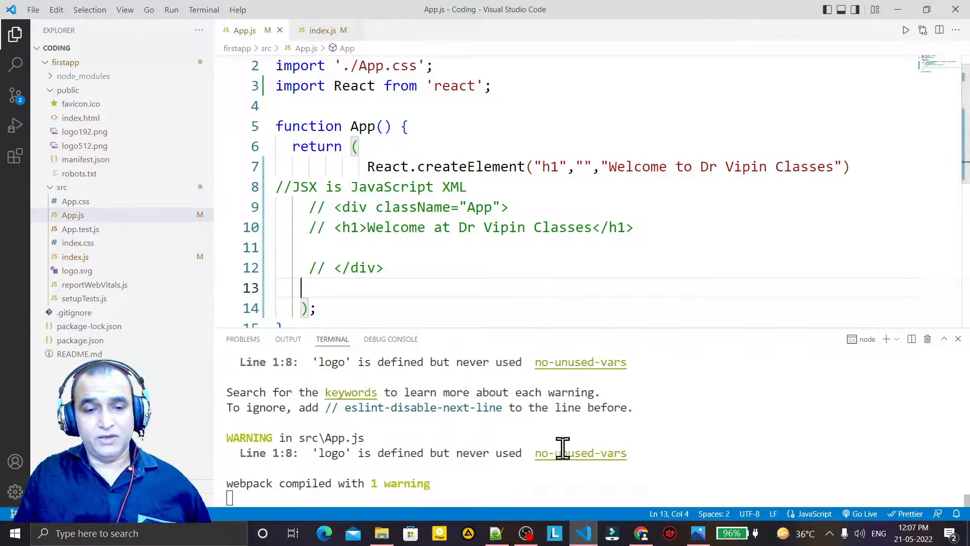
left_click(640, 532)
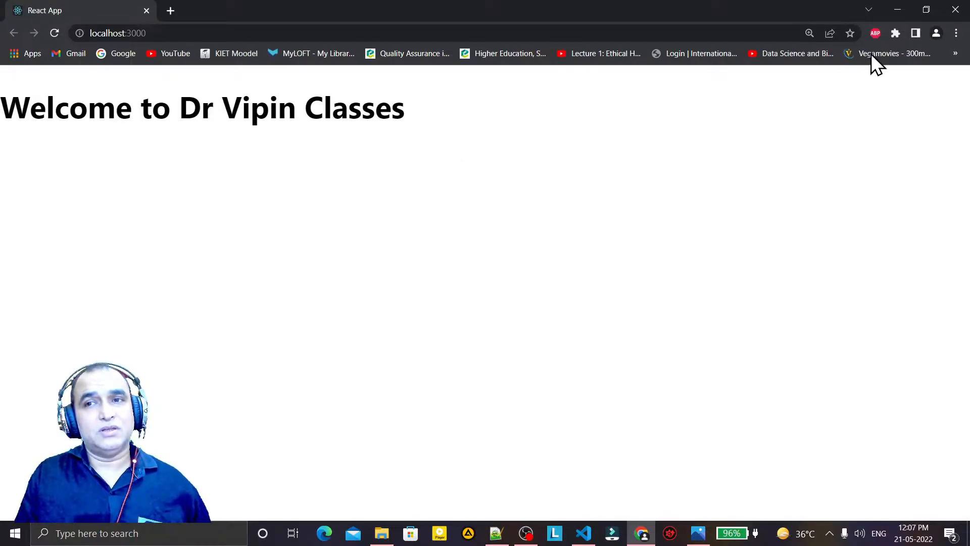
Return from Chrome's heading preview to App.js in the editor
left_click(582, 533)
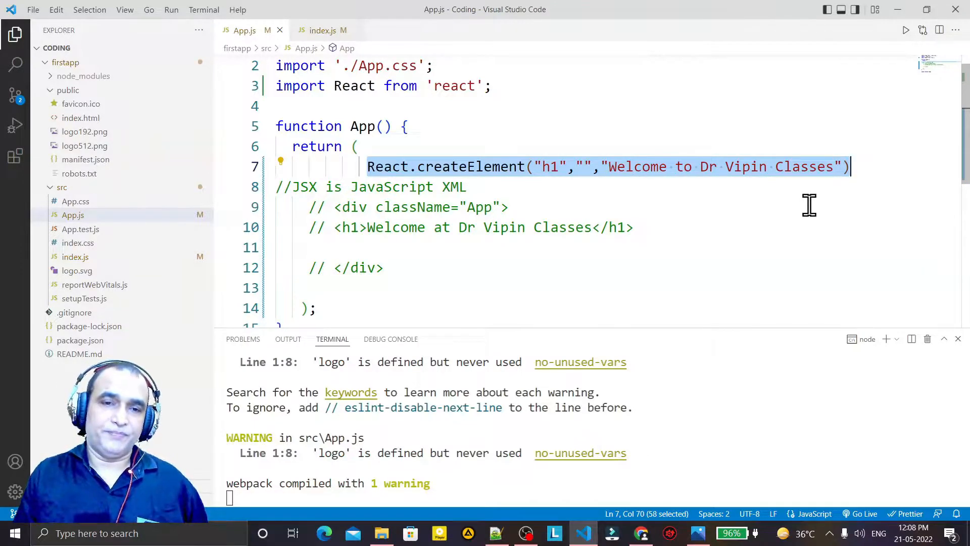
Insert a new line after 'return (', briefly typing <h1></h1> and removing it
left_click(633, 227)
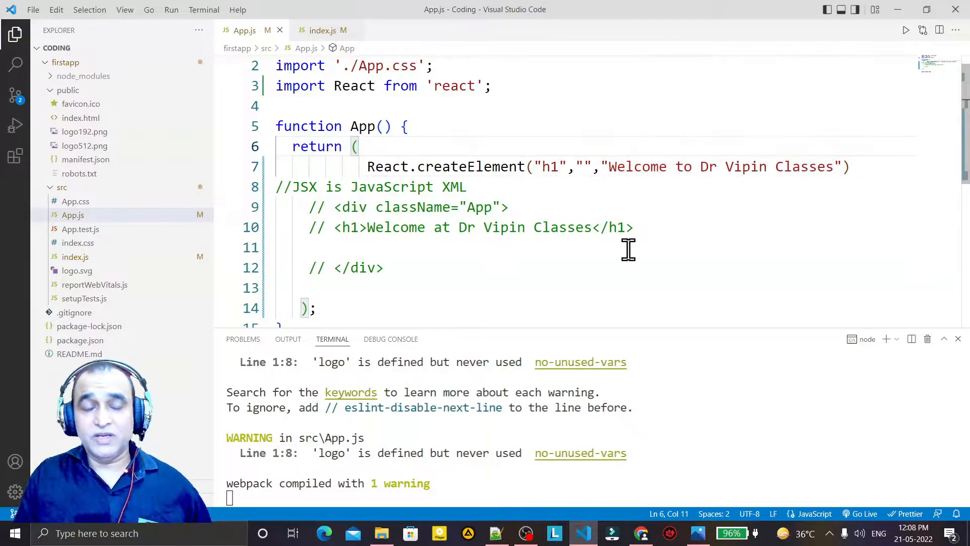
key("Enter")
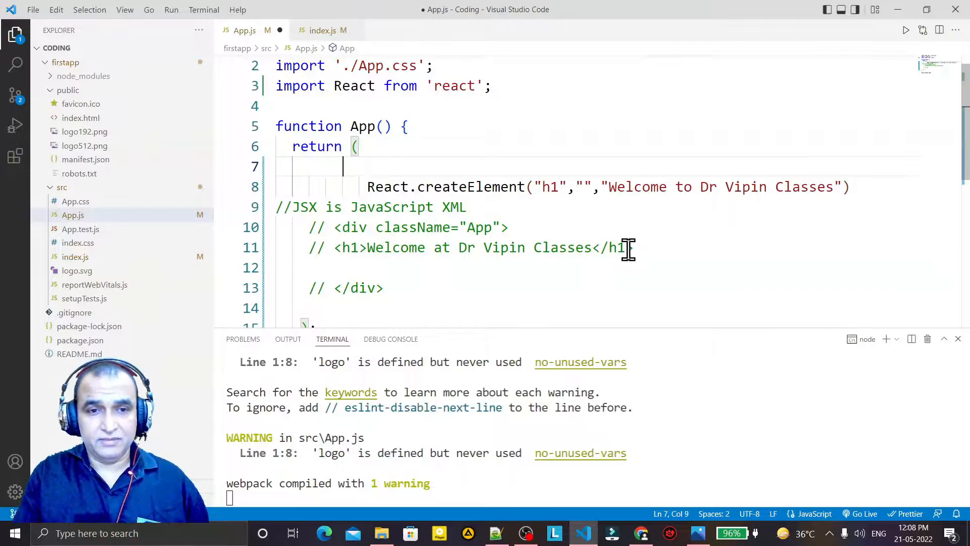
type("<h1>")
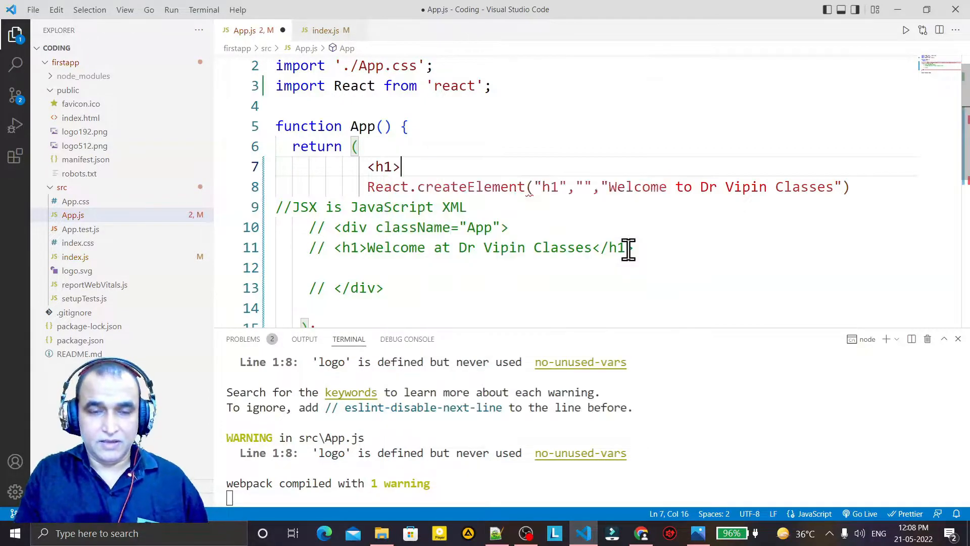
type("</h1>")
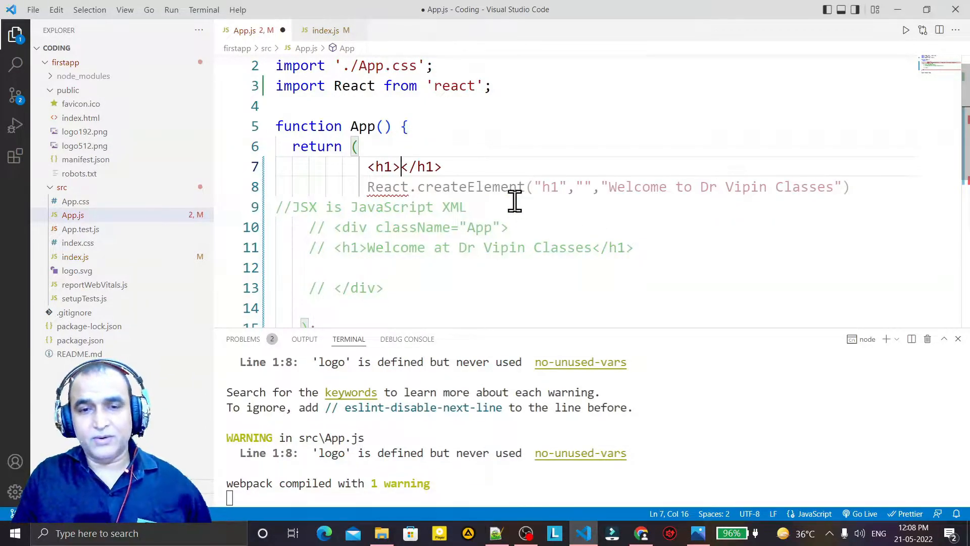
left_click(443, 166)
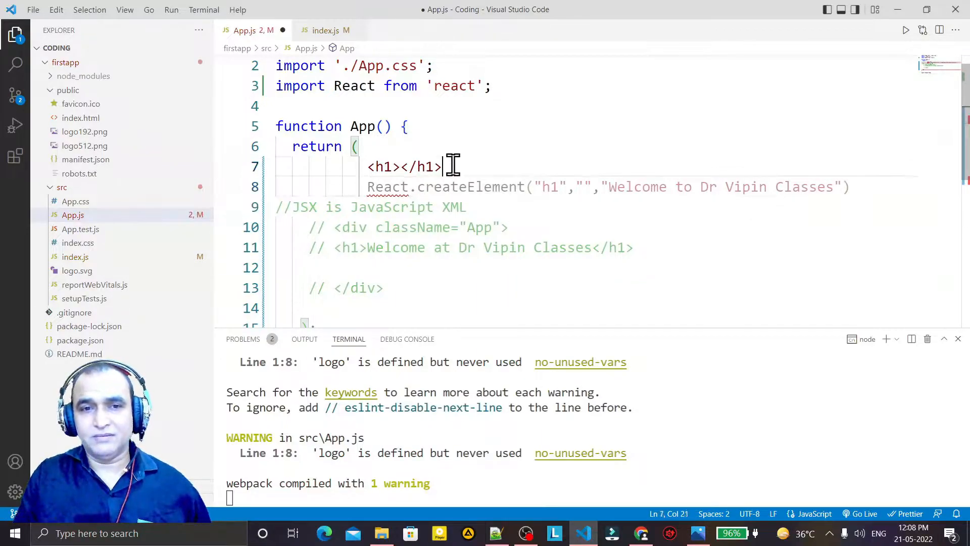
key("Backspace")
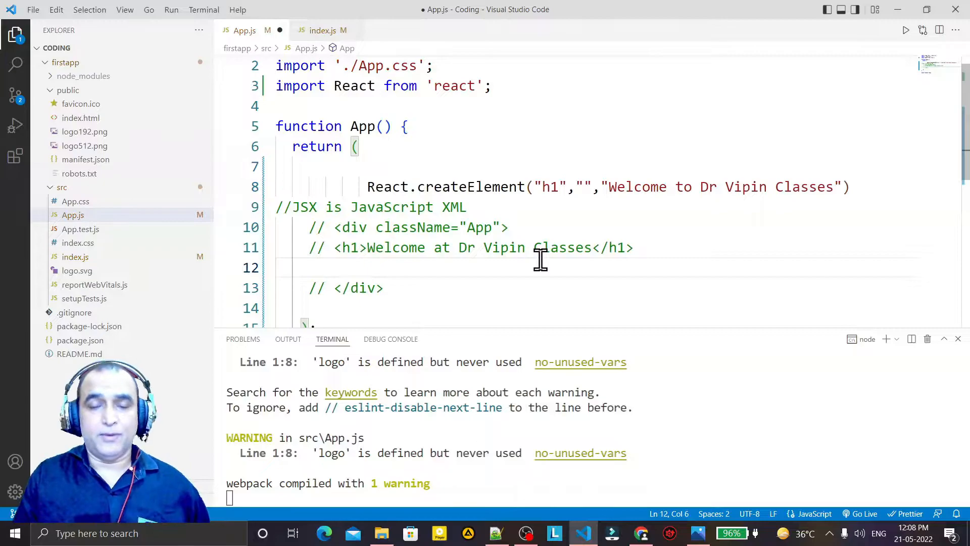
mouse_move(452, 296)
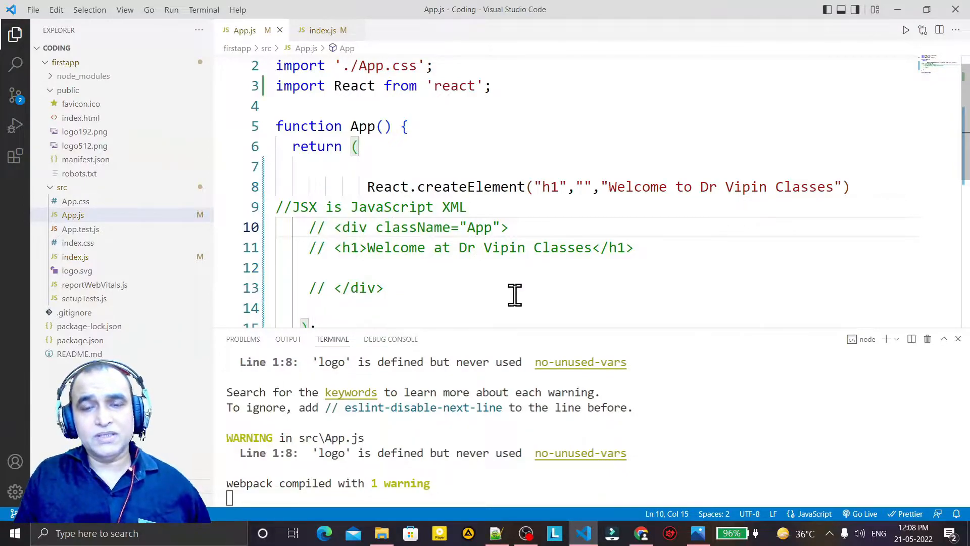
mouse_move(587, 295)
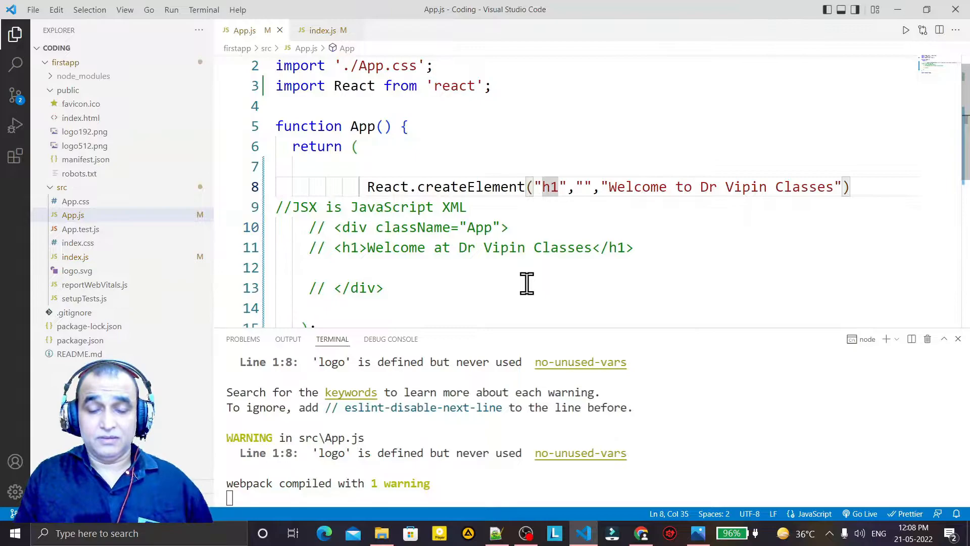
Change the created element to "div" with props {className:'App'}
type("div")
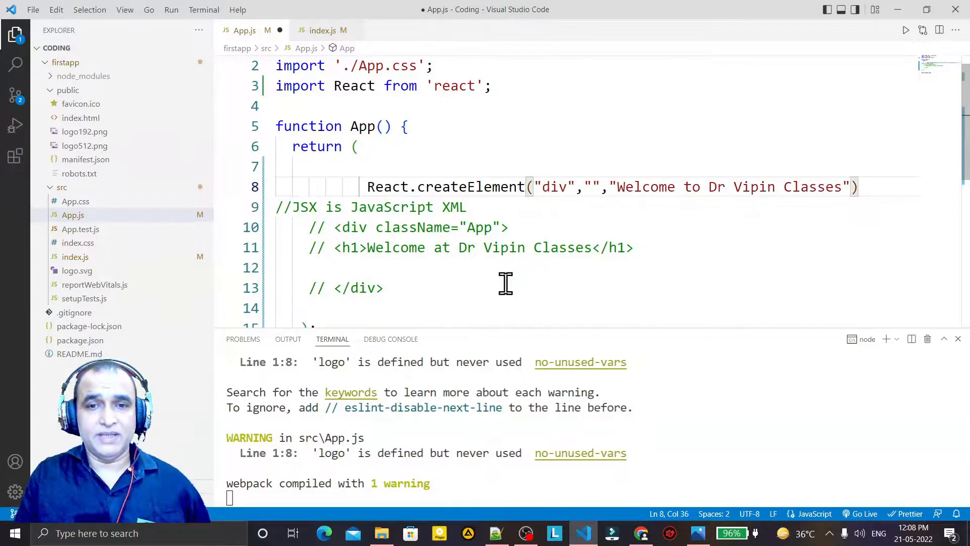
left_click(340, 227)
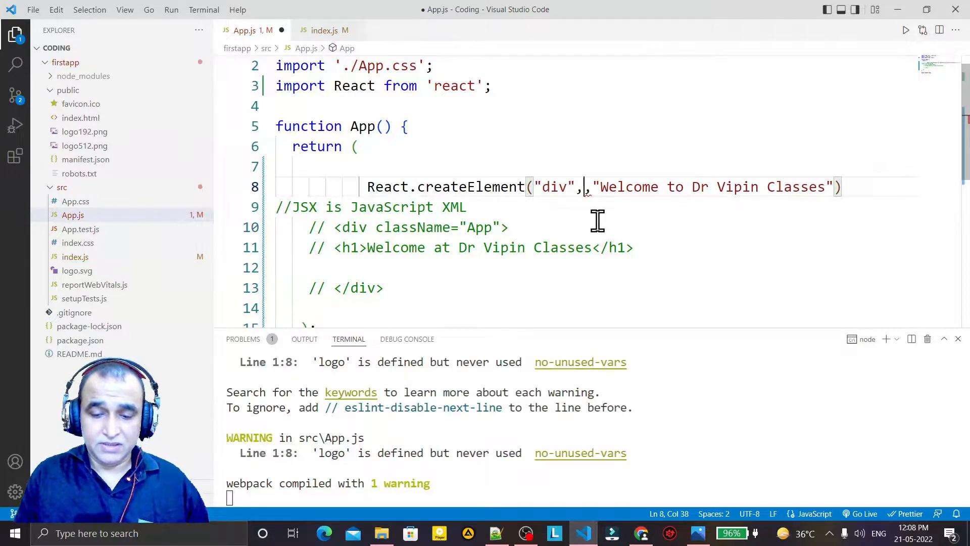
type("{}")
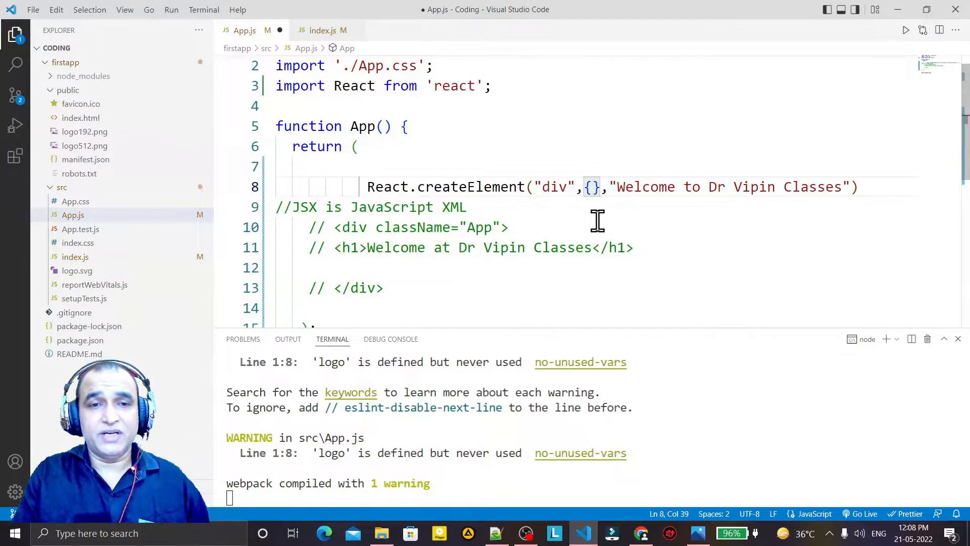
type("className:")
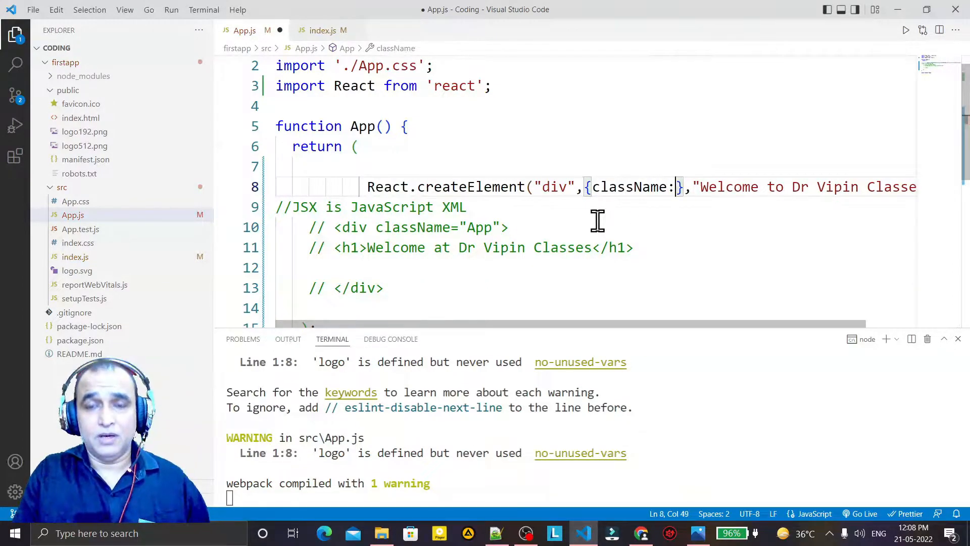
type("'App'")
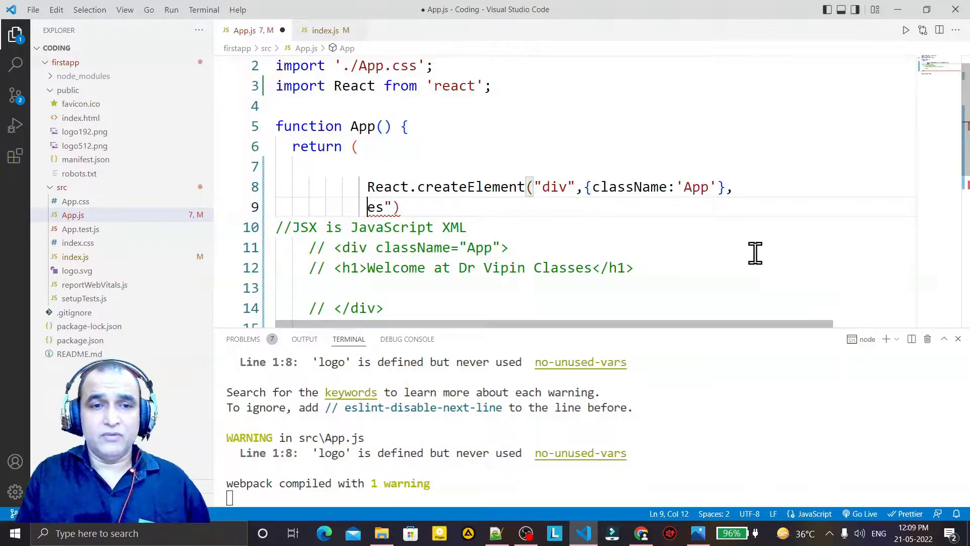
Nest React.createElement("h1","","Welcome to Dr Vipin Classes") as the div's child
type("Rec")
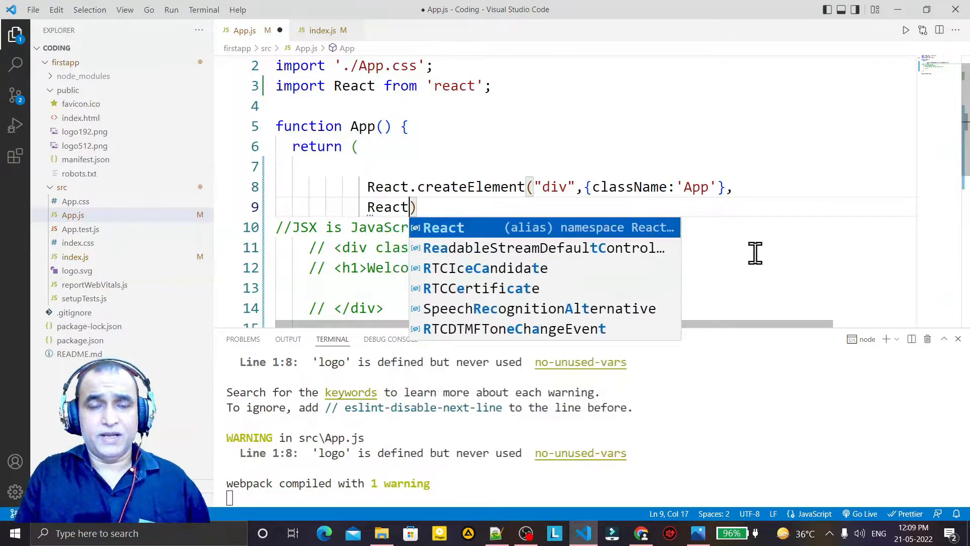
type(".createElement")
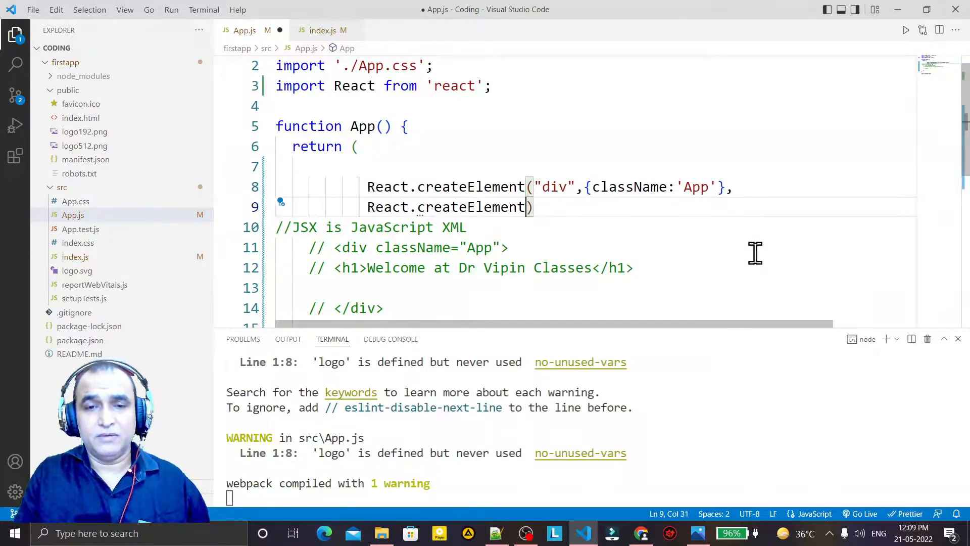
type("h1\"")
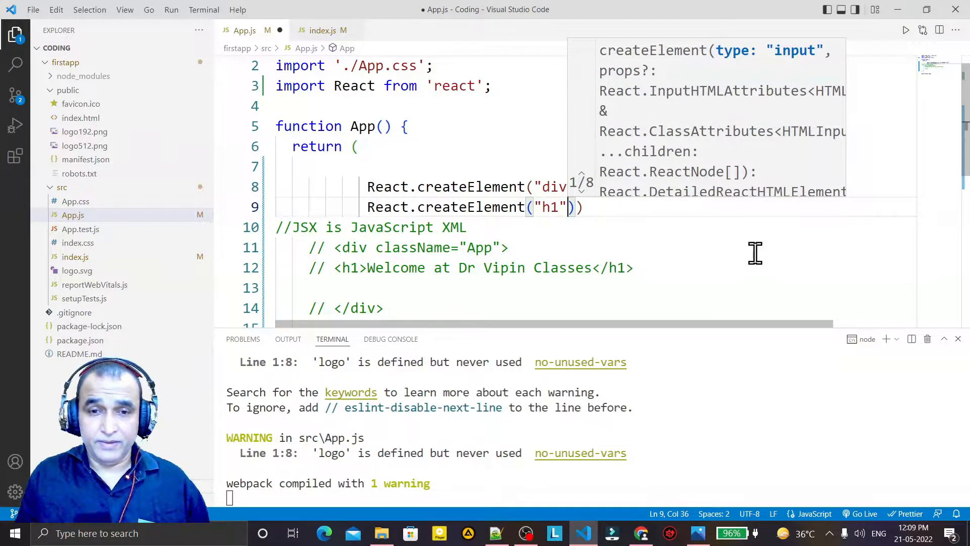
type(",")
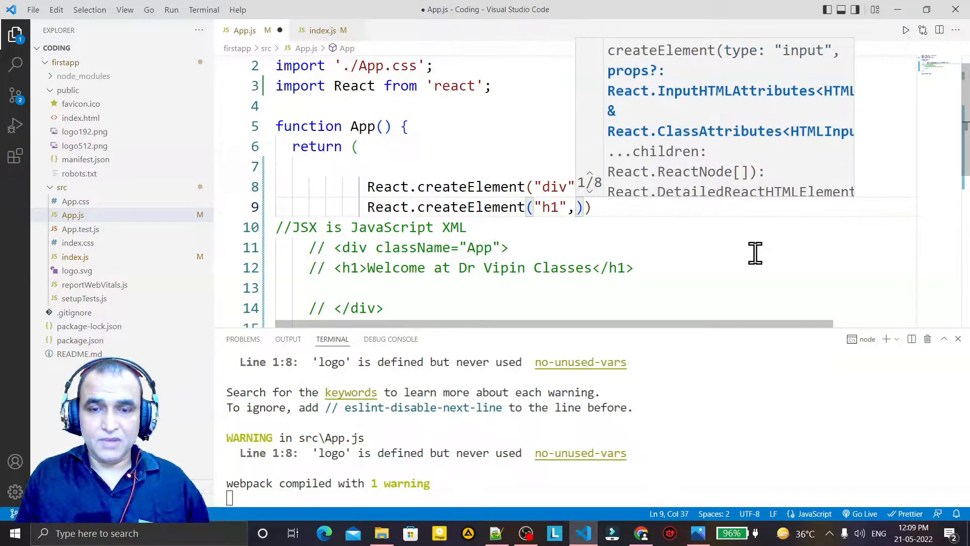
type(",\"\",\"Welcome to")
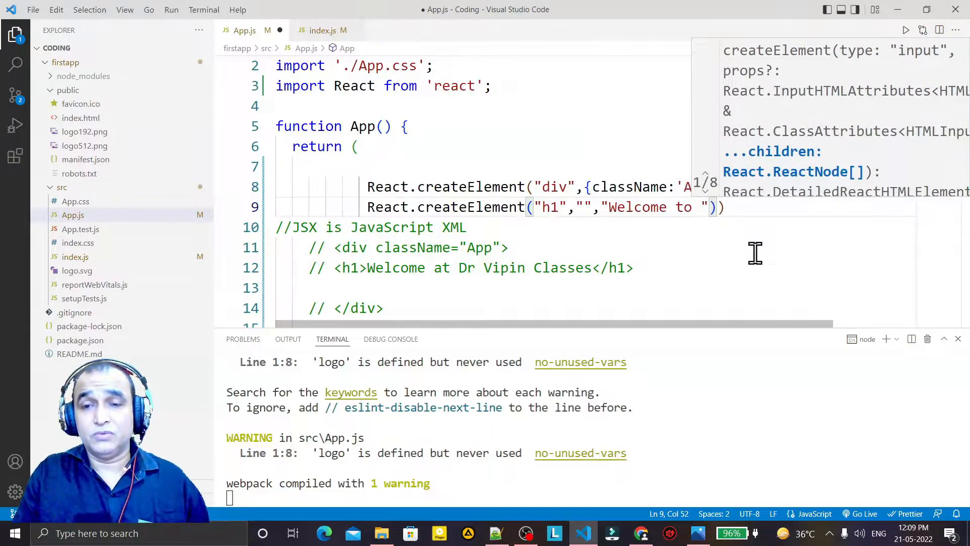
type("Dr Vipin Classes")
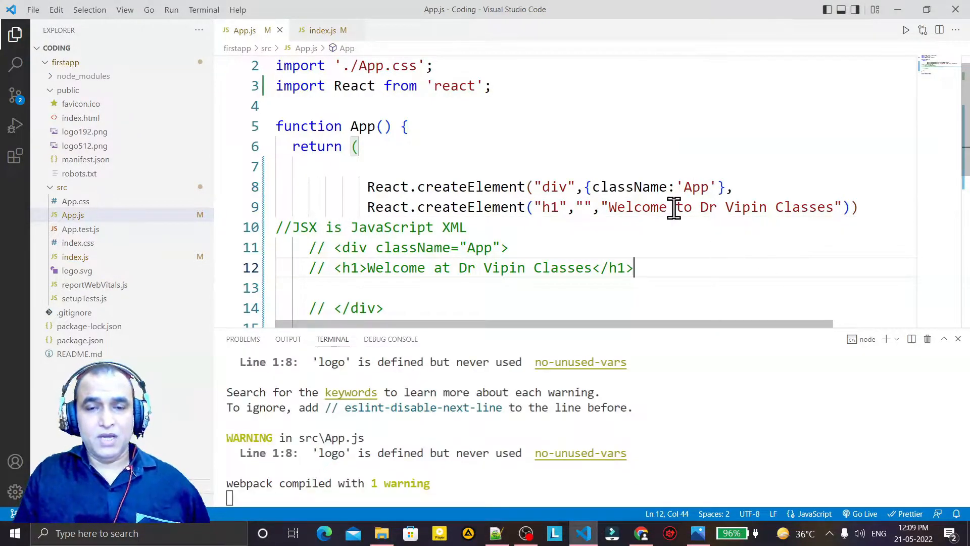
left_click_drag(367, 187, 661, 207)
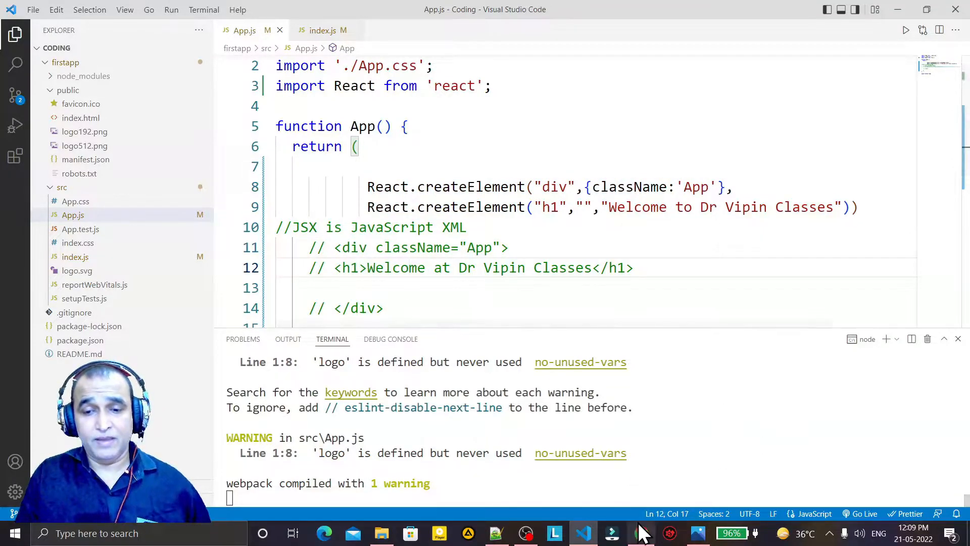
left_click(642, 533)
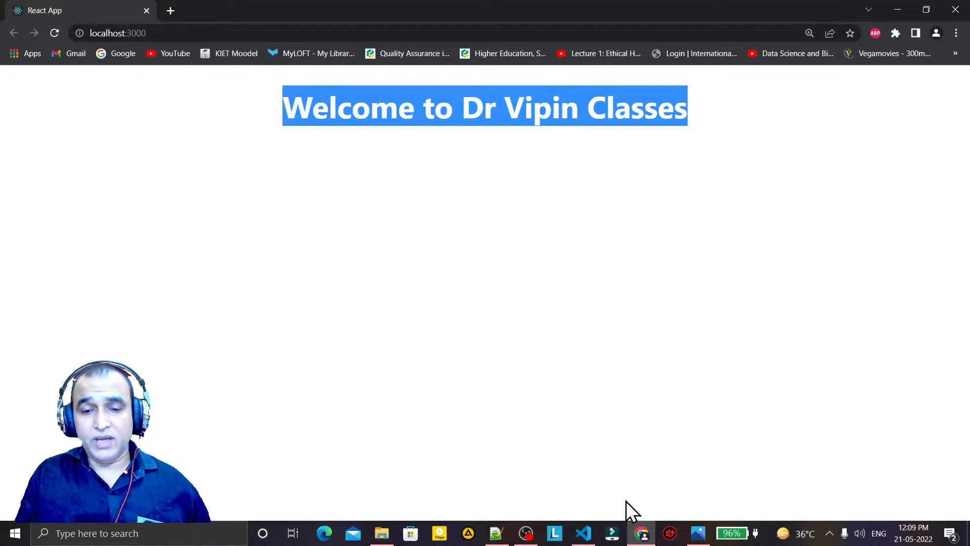
left_click(582, 532)
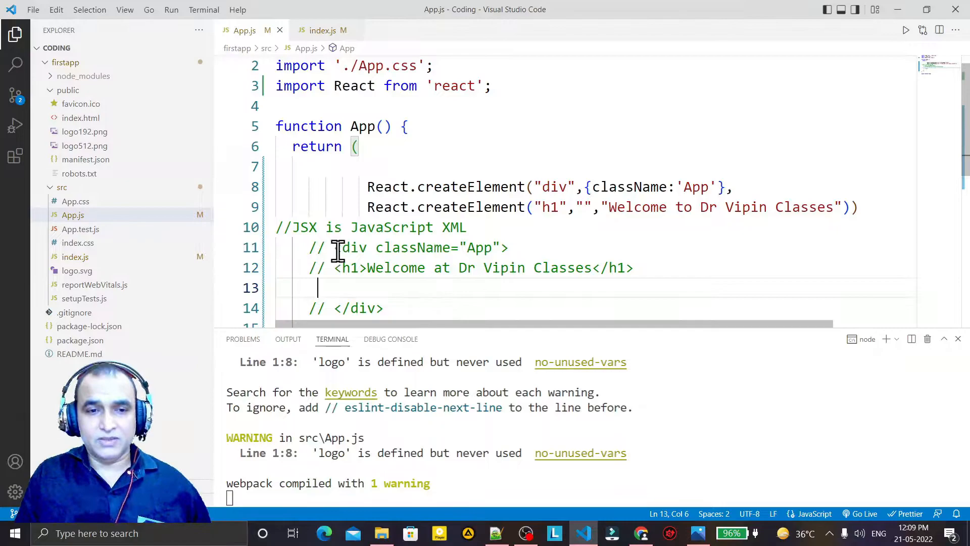
Delete both nested createElement lines and uncomment the div and heading JSX lines
left_click_drag(333, 237, 383, 298)
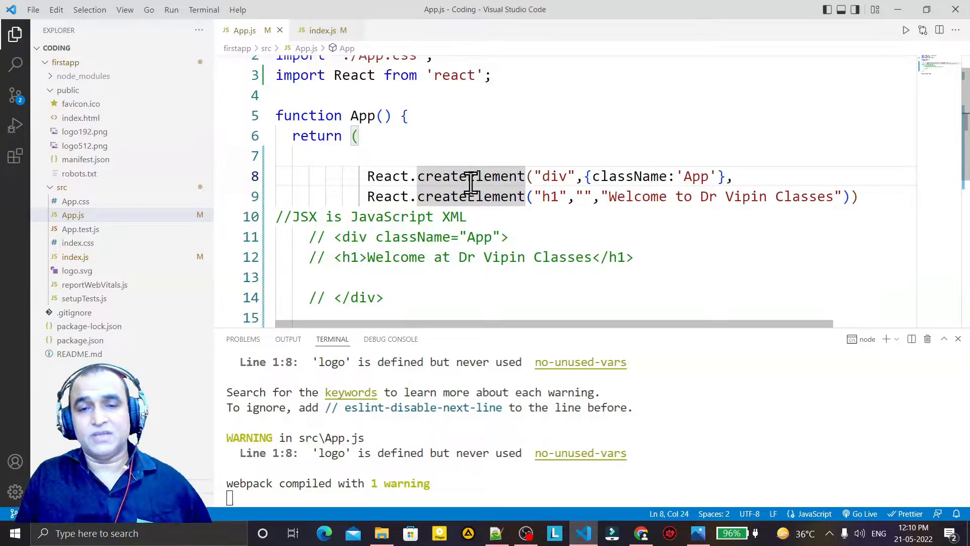
left_click(507, 237)
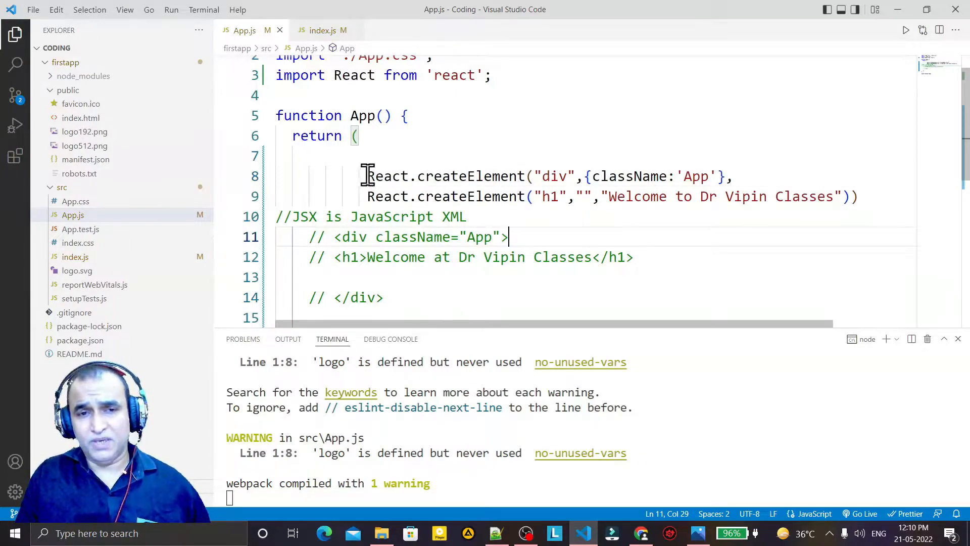
left_click_drag(366, 177, 753, 196)
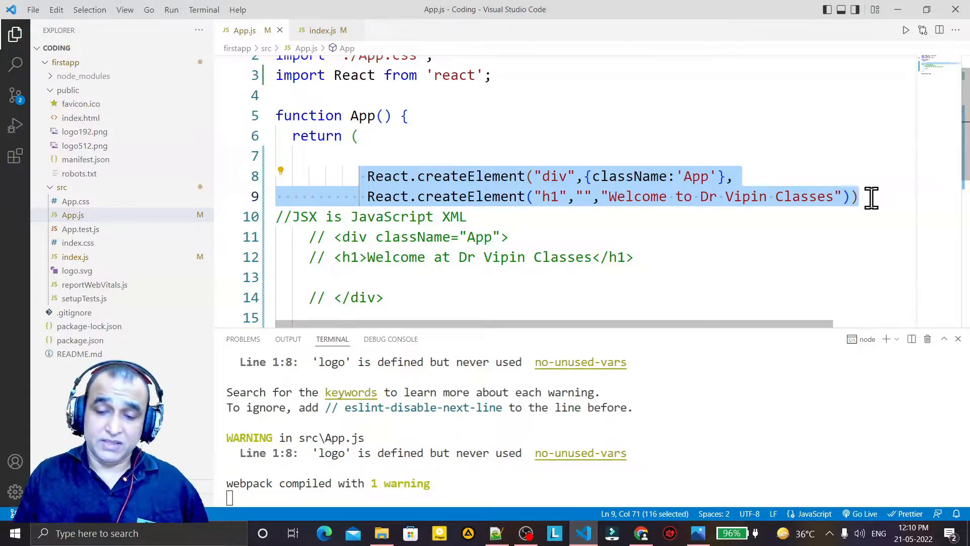
key("Delete")
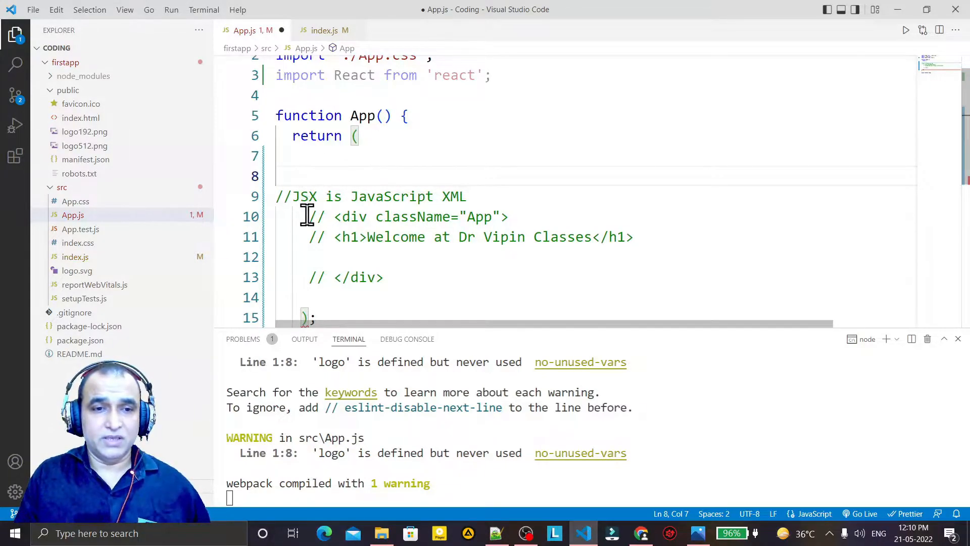
left_click_drag(309, 217, 383, 277)
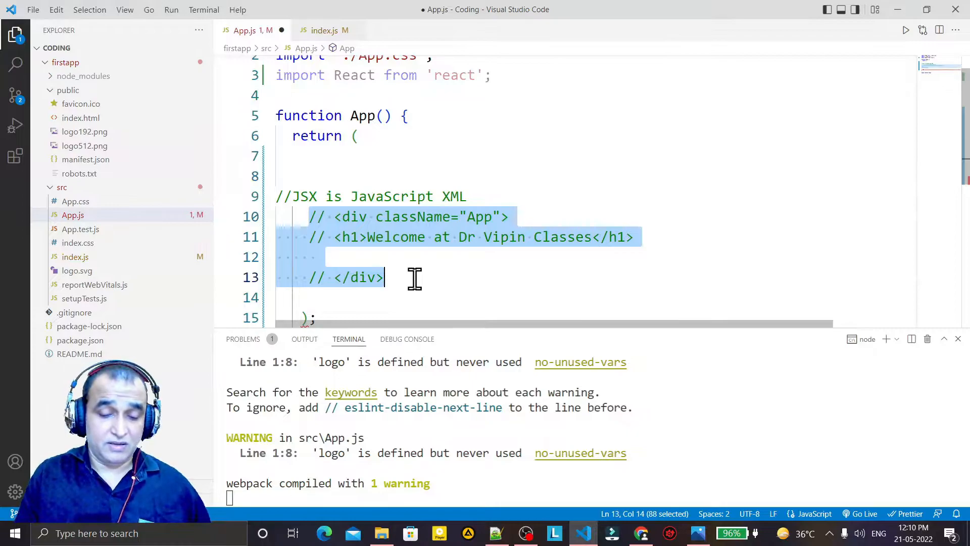
key("ctrl+/")
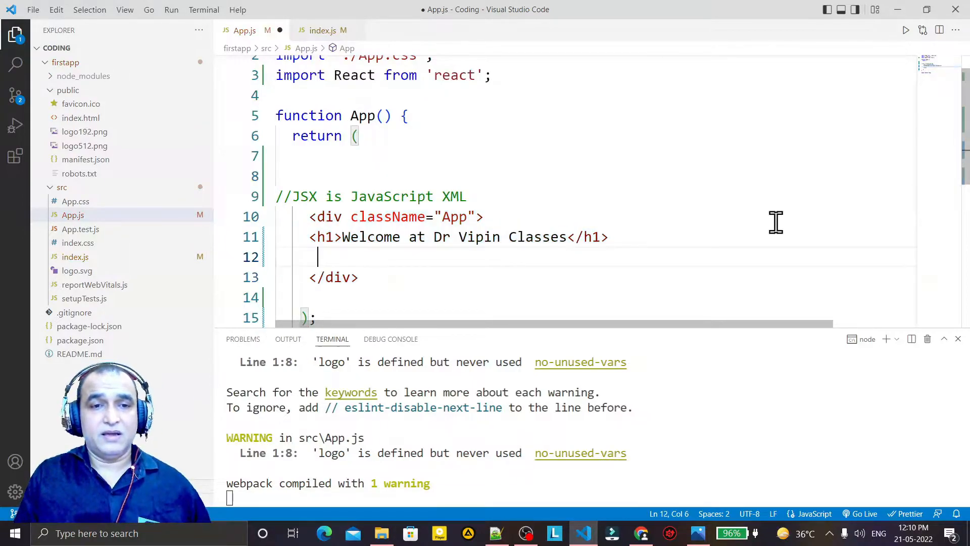
Type a temporary 'for htmlFor' note beside className, then delete it
scroll("down", 3)
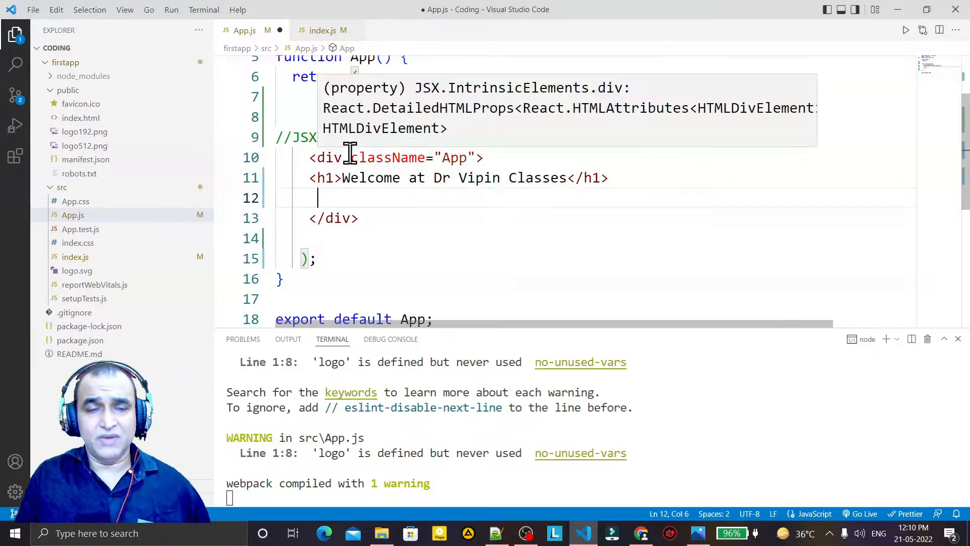
double_click(372, 157)
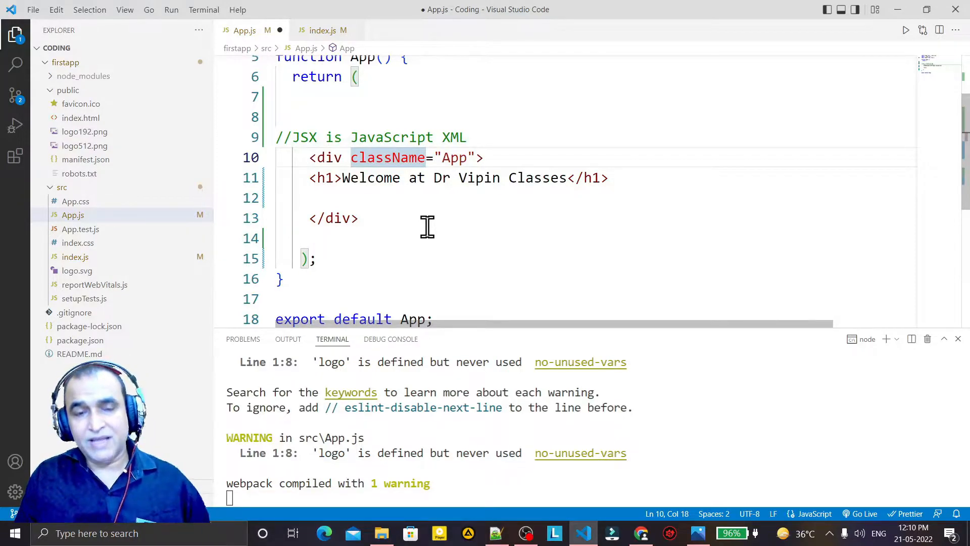
type("for")
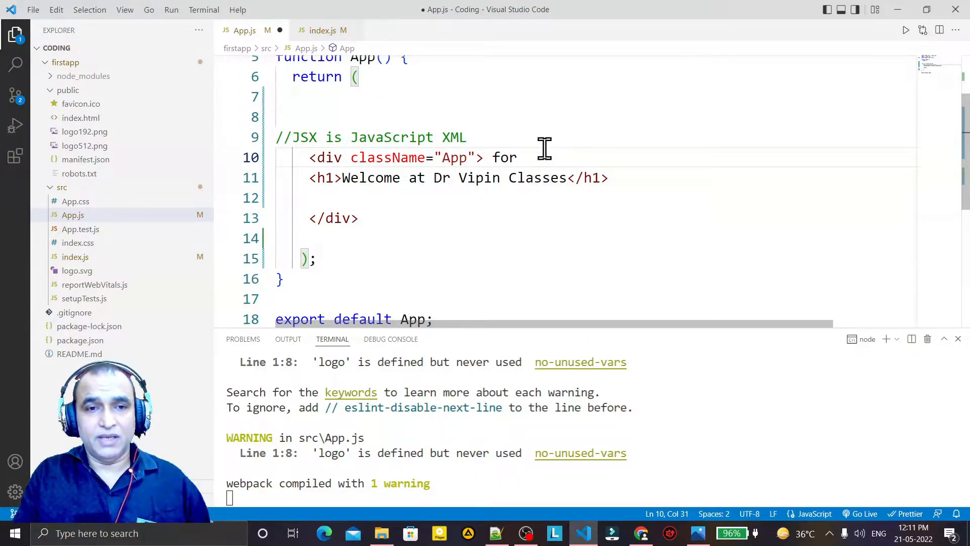
type("html")
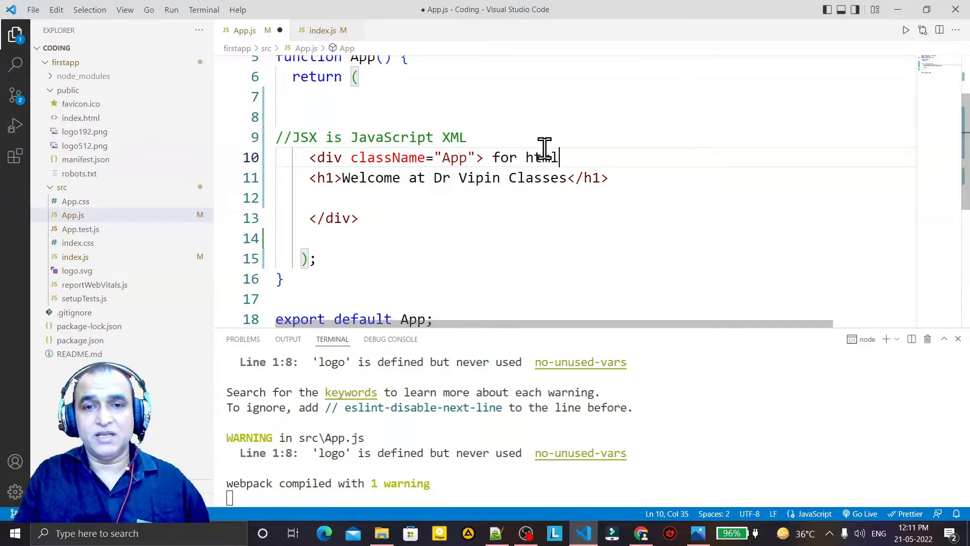
type("For")
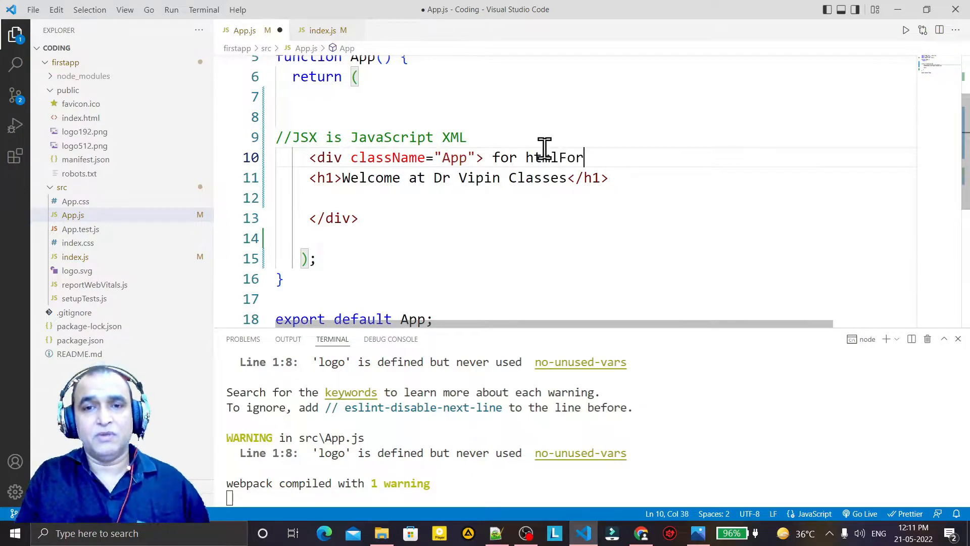
double_click(544, 157)
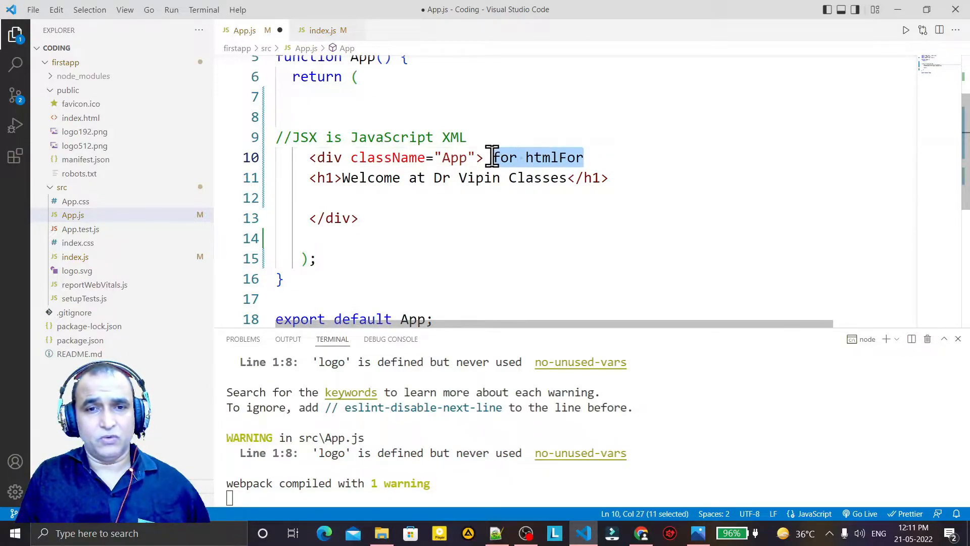
key("Delete")
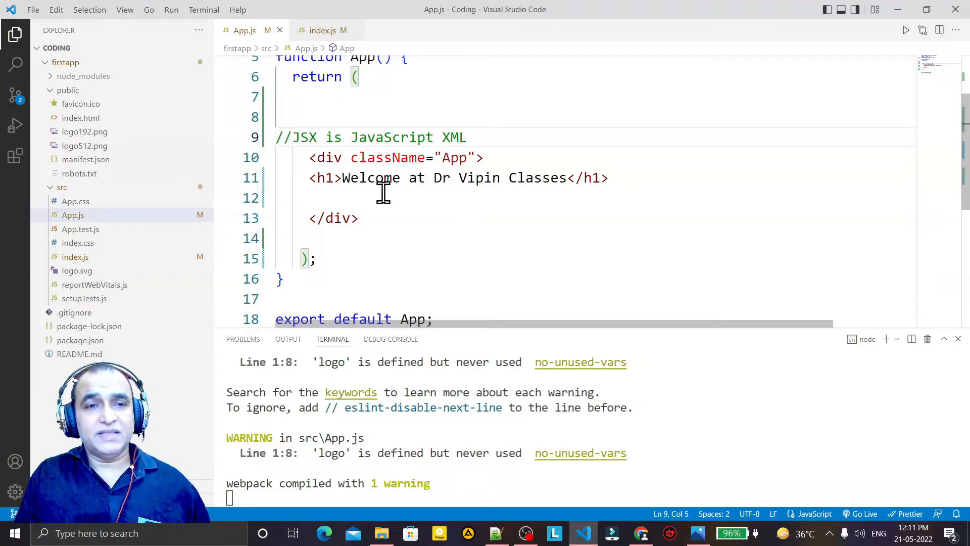
mouse_move(416, 213)
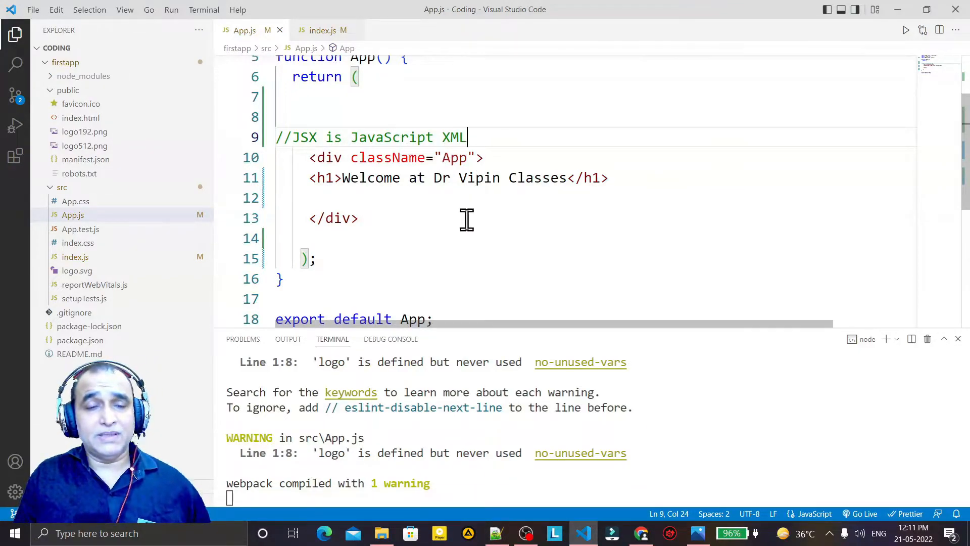
left_click_drag(434, 178, 570, 178)
type("const")
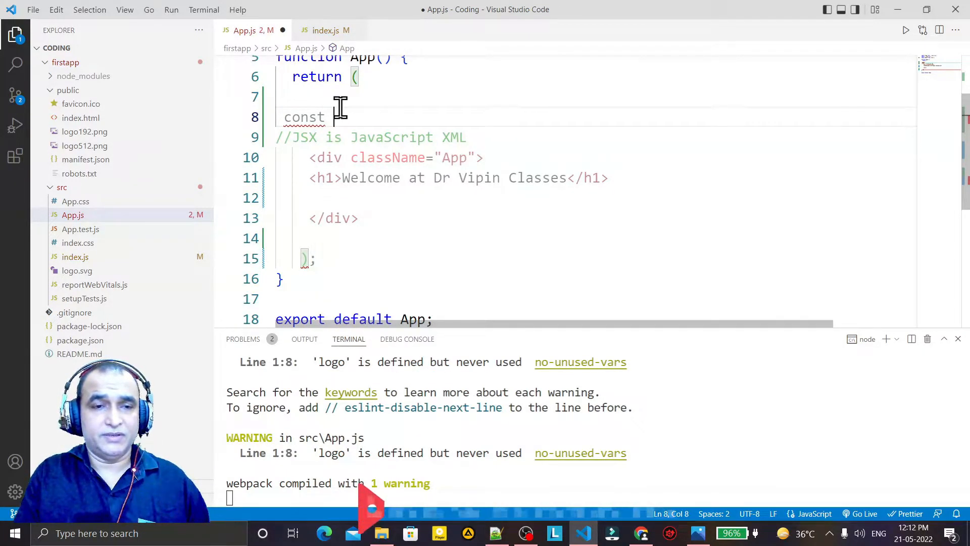
type("name=\"\"")
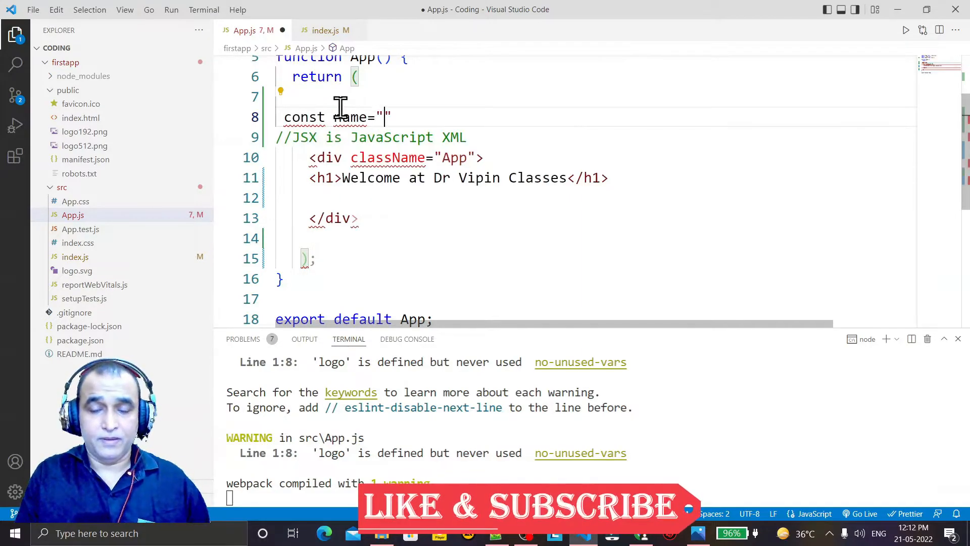
type("Dr")
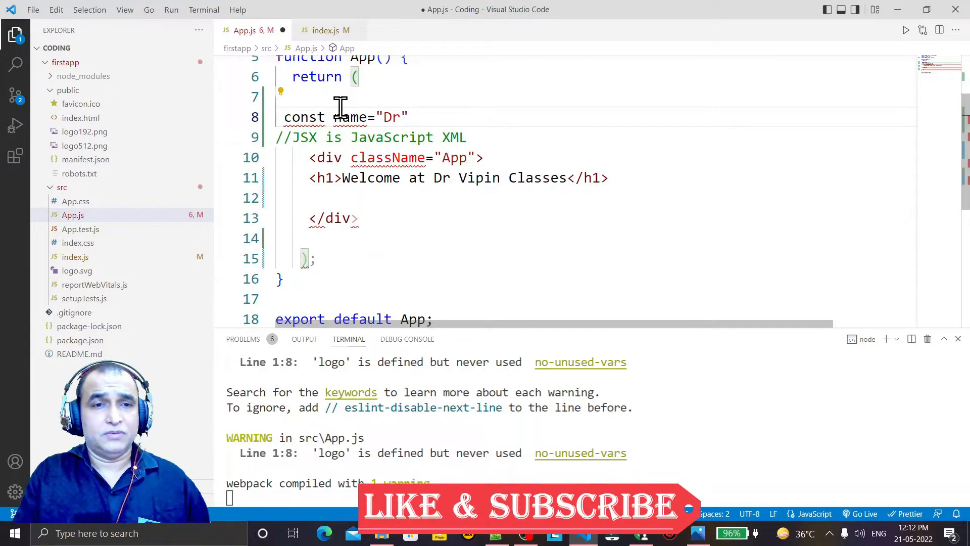
type("Vipin")
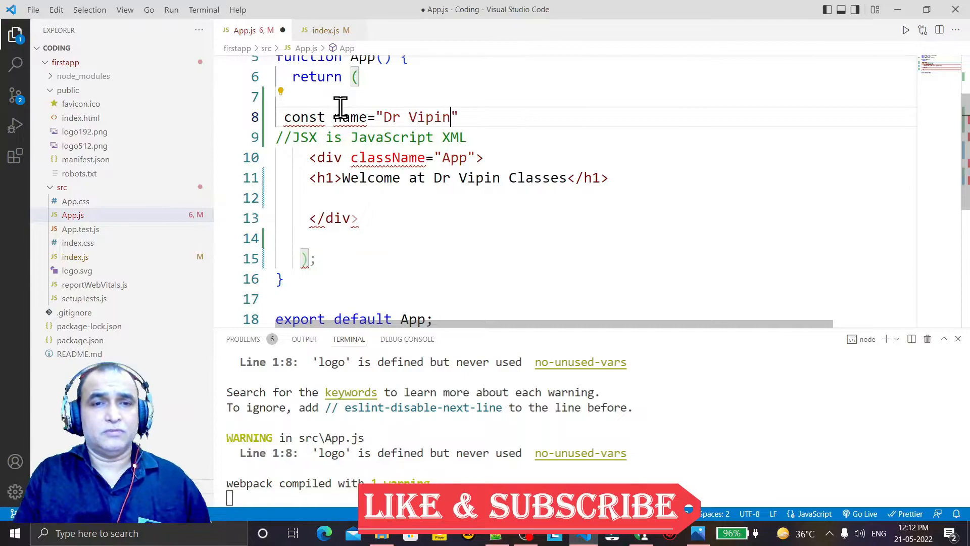
type("Classes")
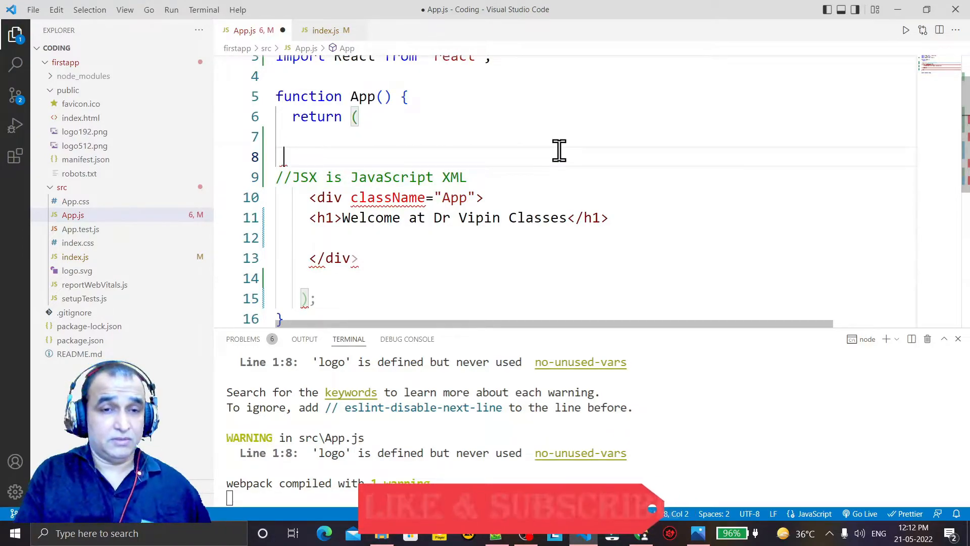
Declare const name="Dr Vipin Classes" and render {name} in the h1, previewing the result
type("const name=\"Dr Vipin Classes\"")
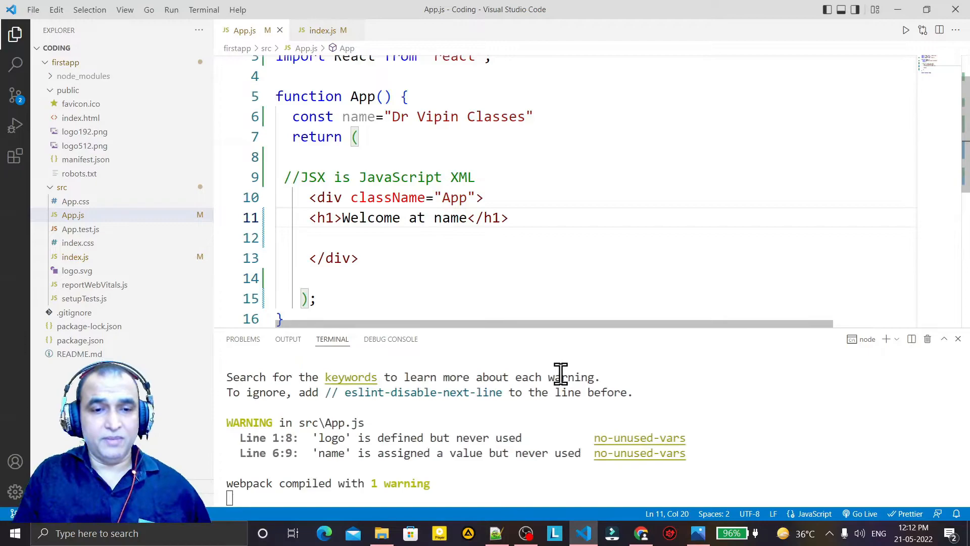
left_click(641, 532)
type("{")
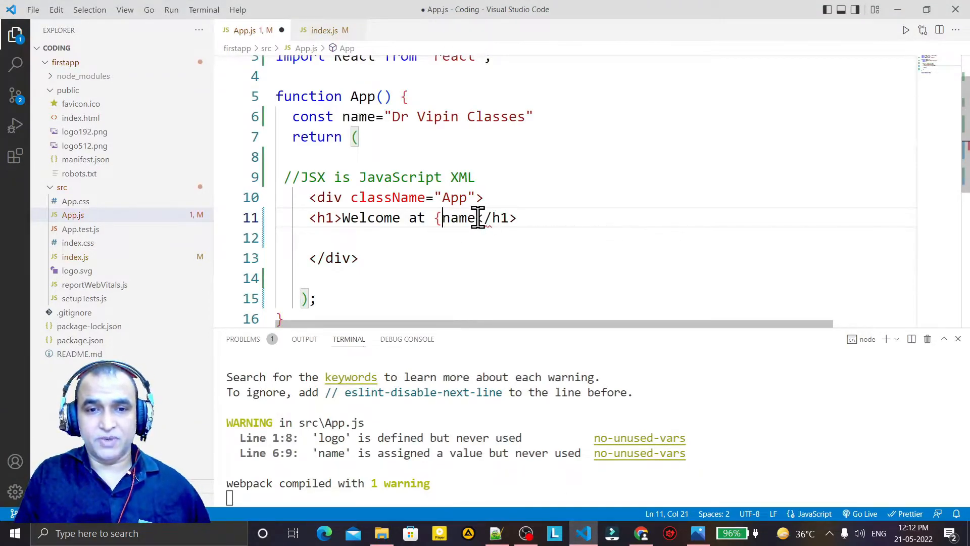
type("}")
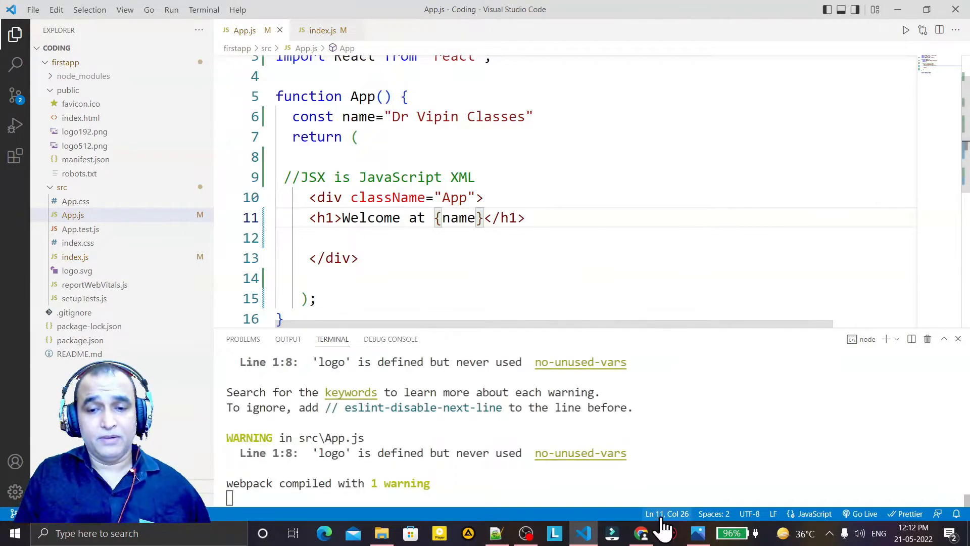
left_click(640, 532)
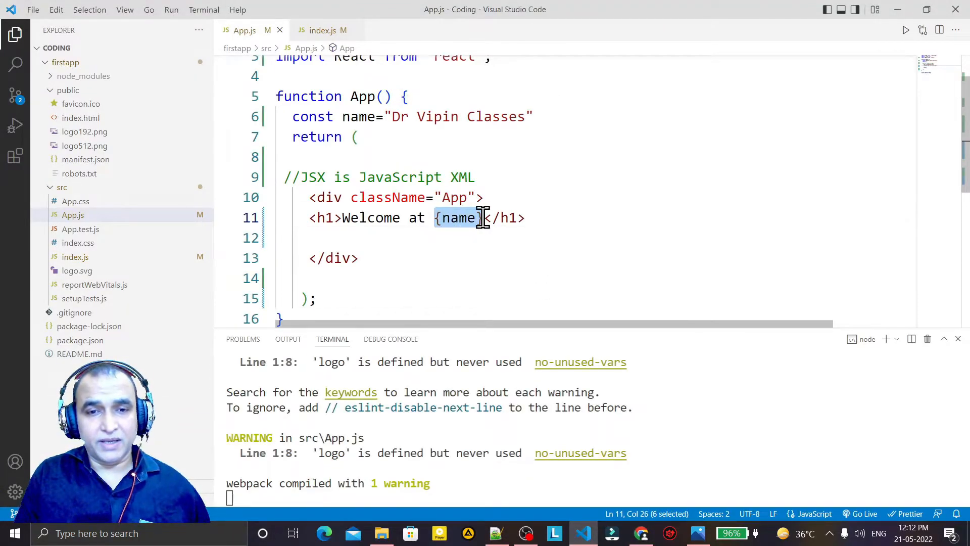
mouse_move(458, 217)
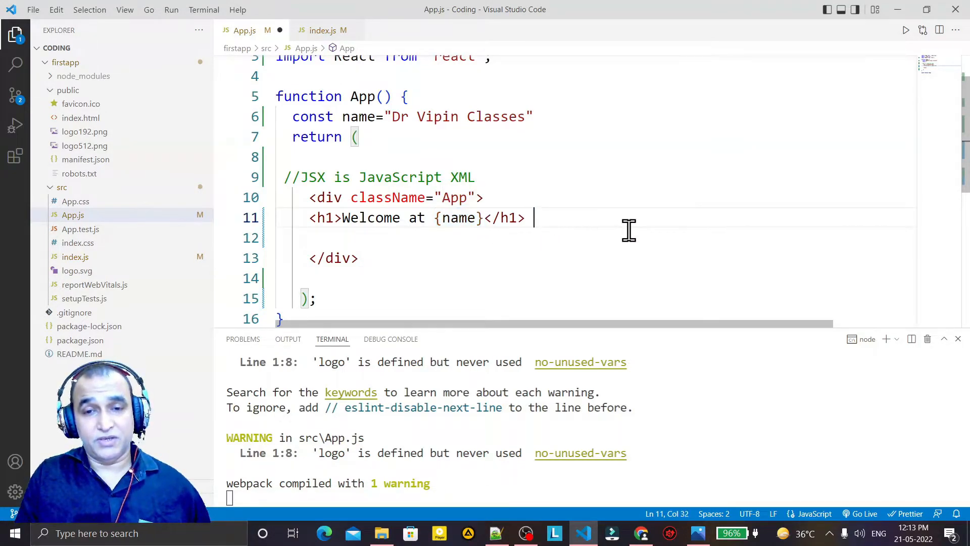
Type '//JSX Expression' after the heading, then point out {name} and its declaration
type("//JSX")
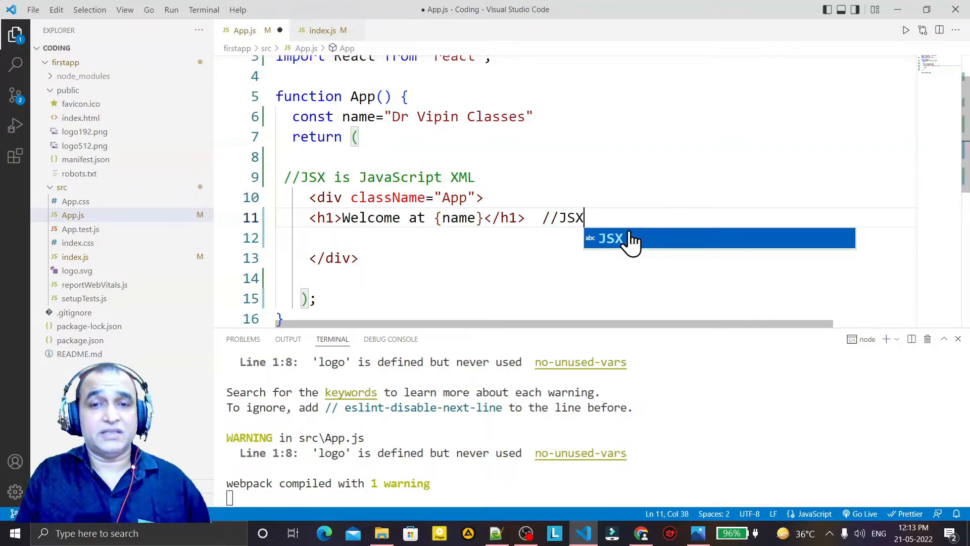
type("Expression")
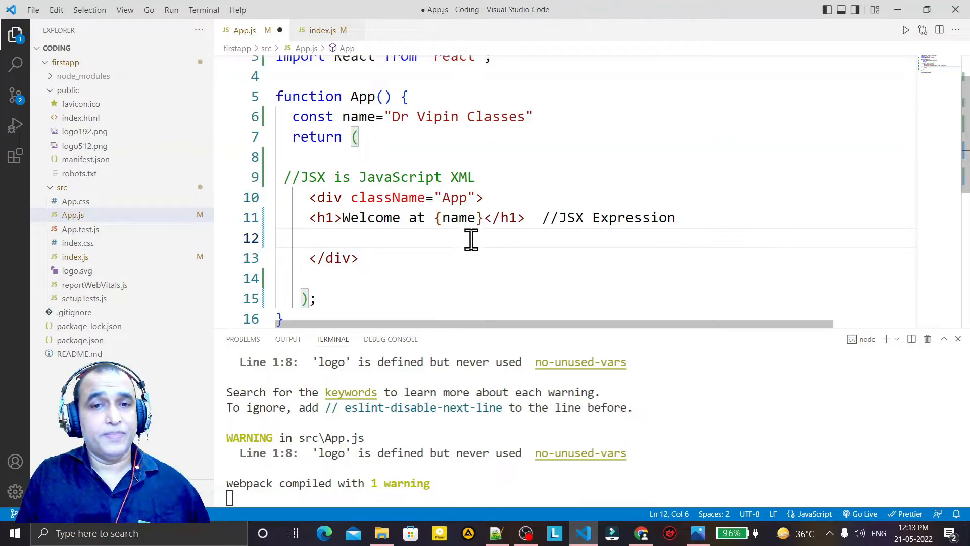
left_click(435, 217)
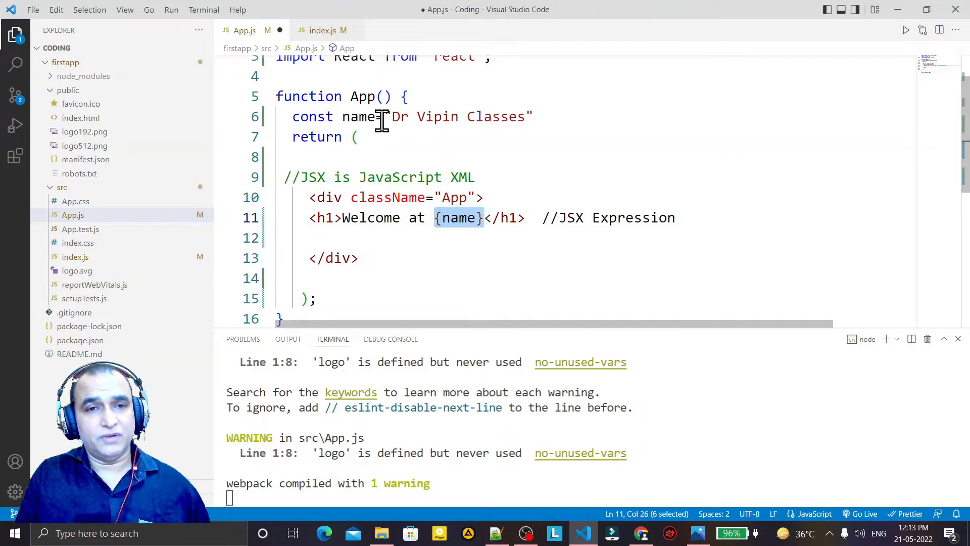
left_click(357, 116)
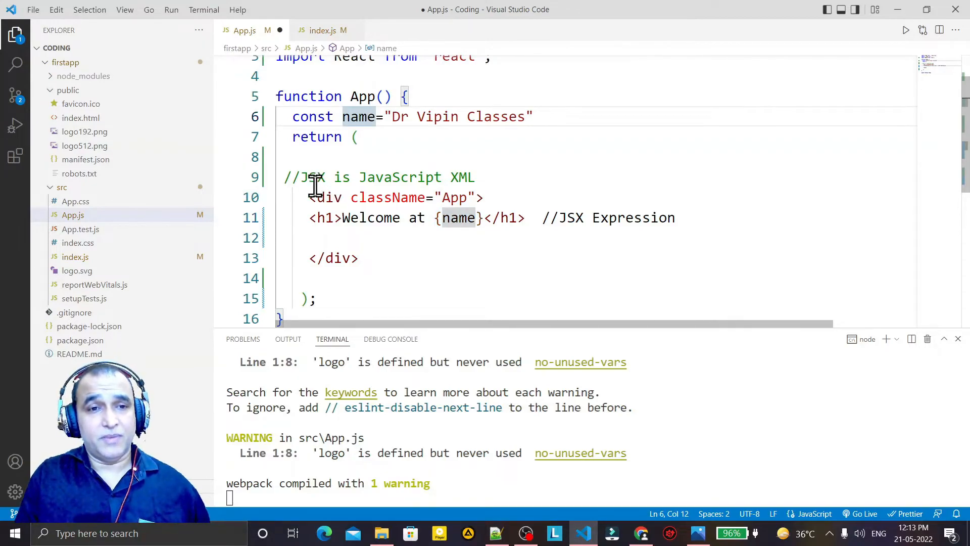